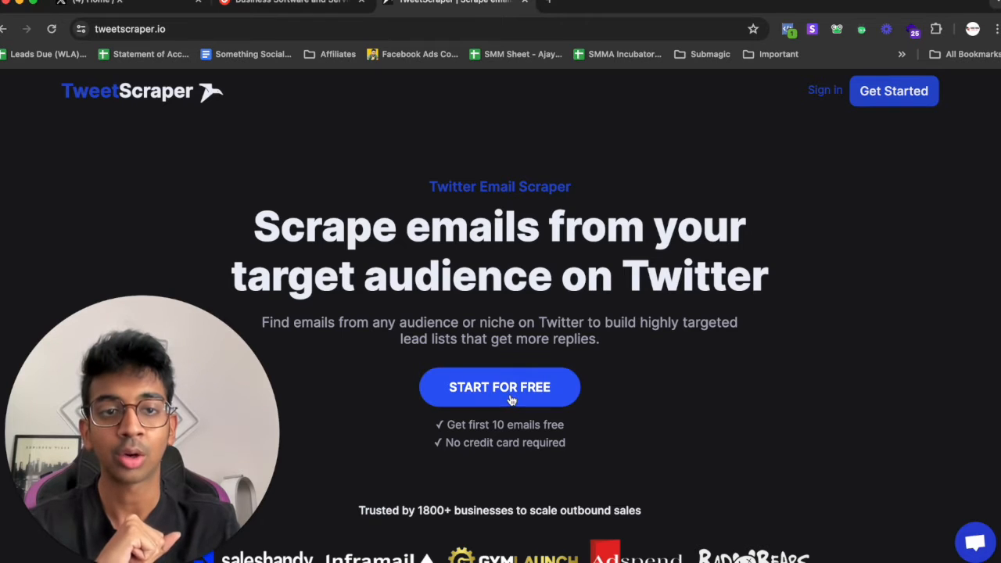
- Start TweetScraper for free to reach the dashboard showing 980 credits
left_click(498, 386)
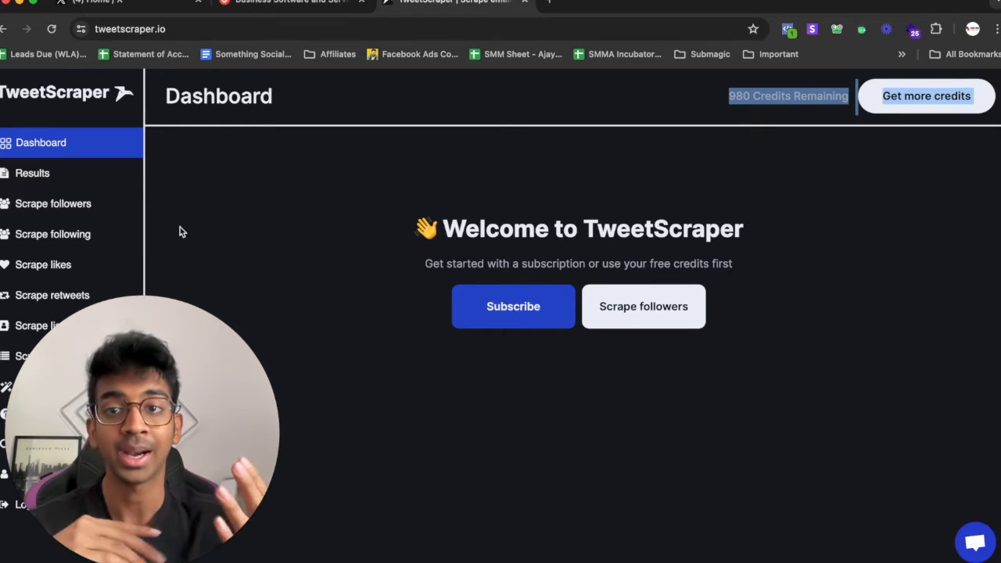
mouse_move(129, 225)
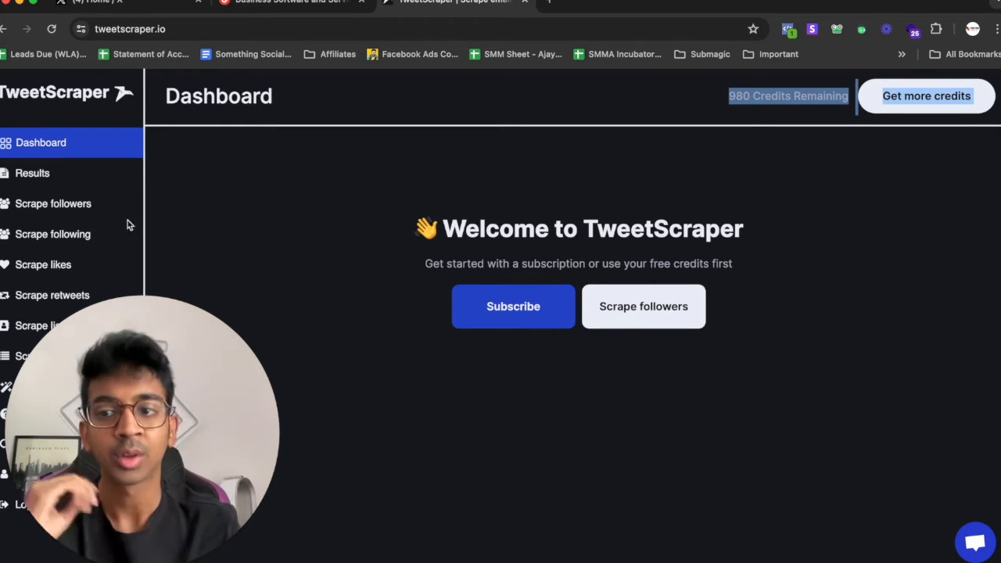
left_click(53, 203)
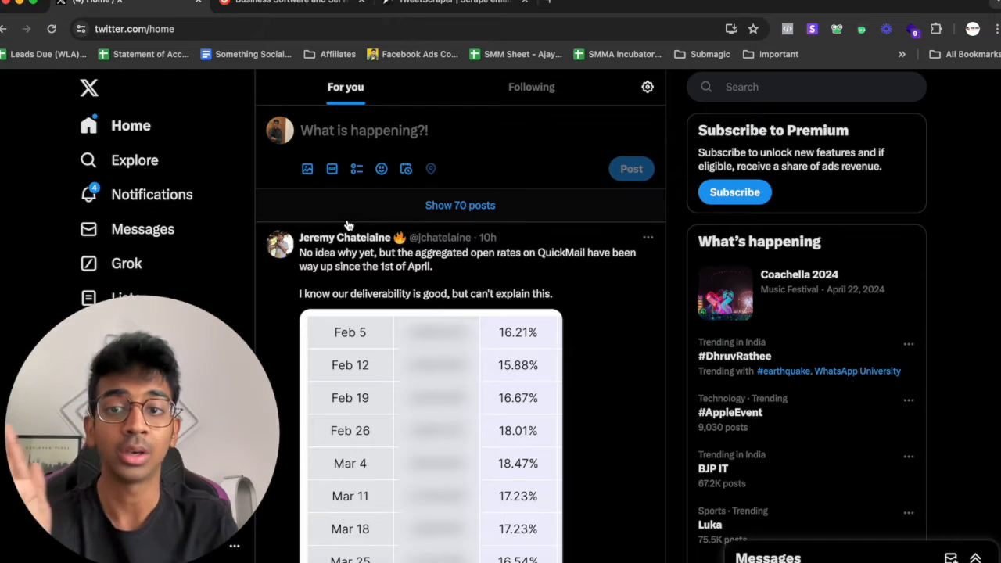
left_click(782, 86)
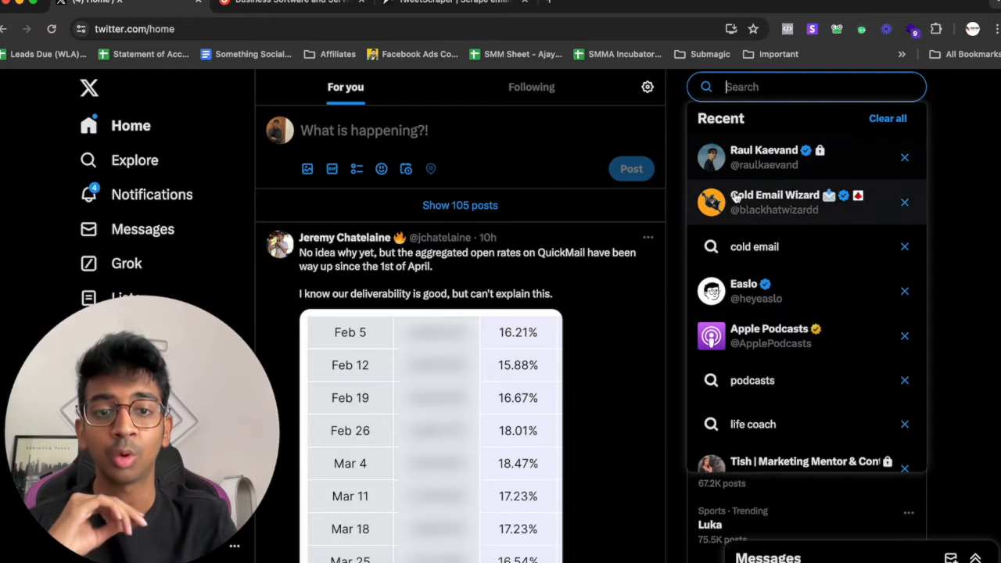
left_click(774, 202)
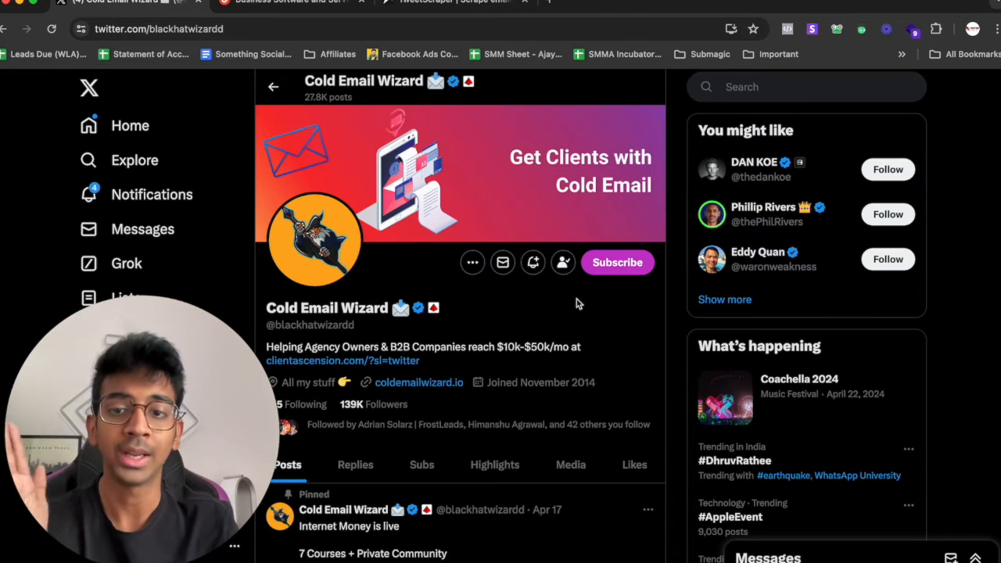
mouse_move(546, 317)
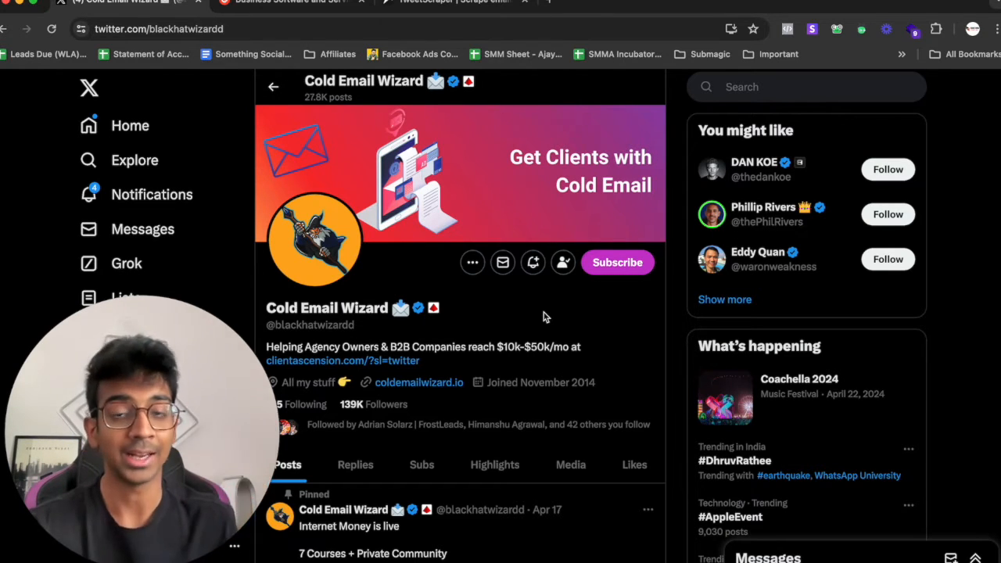
double_click(314, 324)
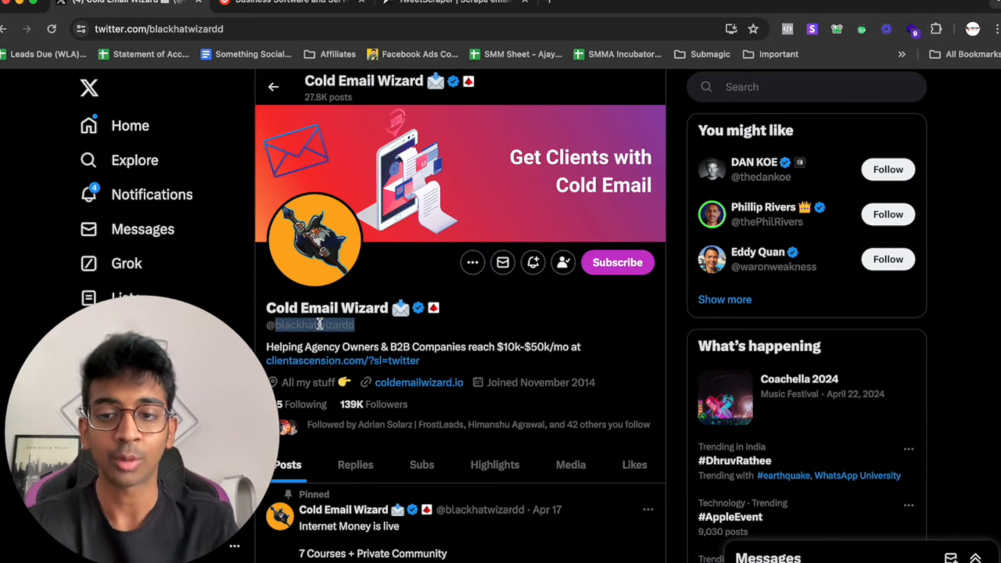
- Scrape blackhatwizardd's followers for agency and lead generation keywords, capped at 20 emails
left_click(453, 2)
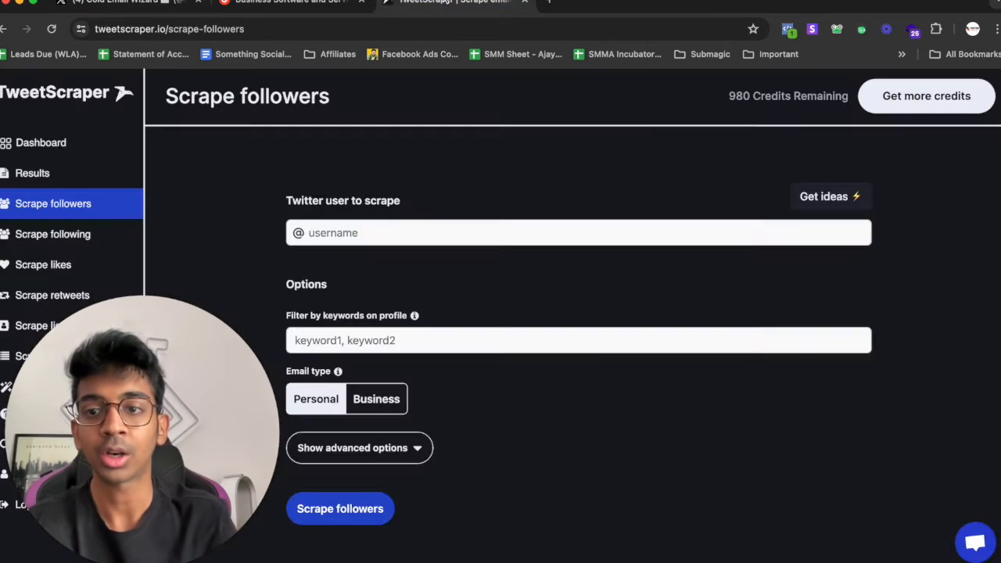
left_click(579, 232)
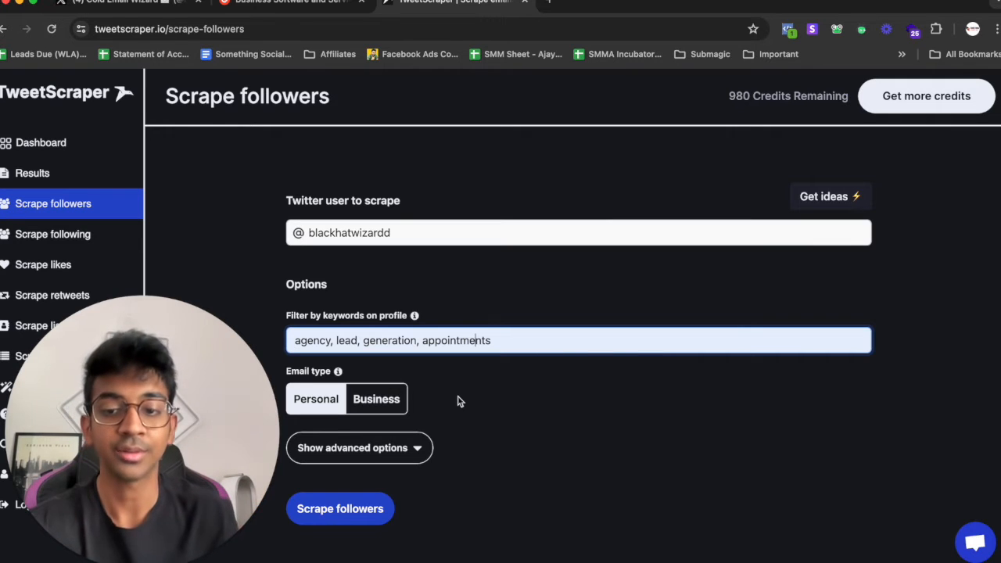
left_click(352, 448)
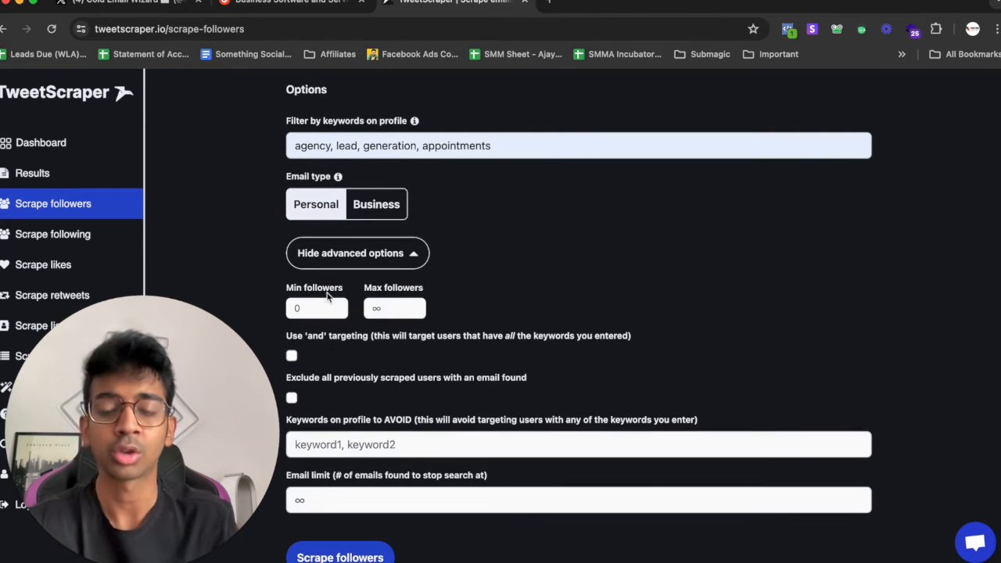
scroll("down", 3)
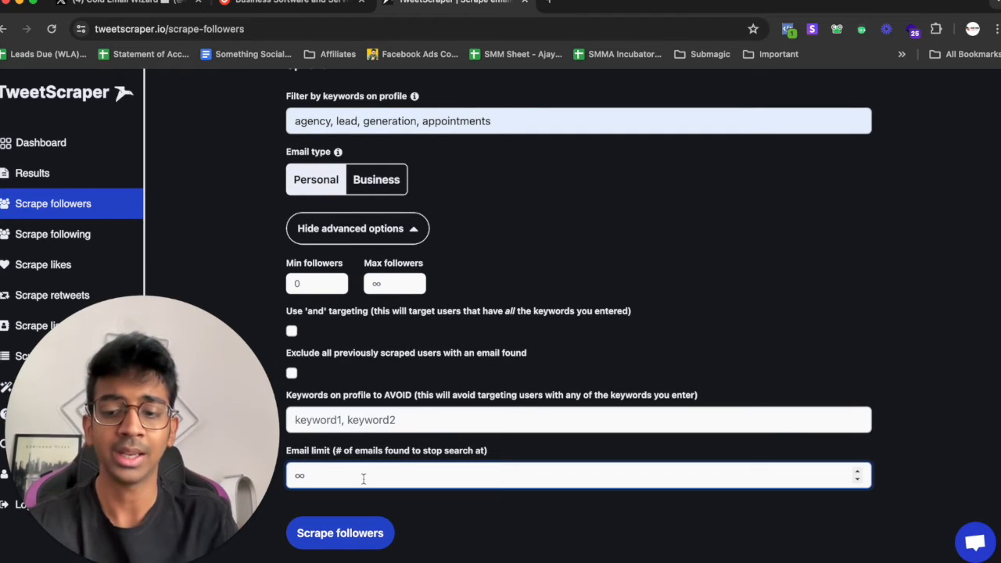
type("20")
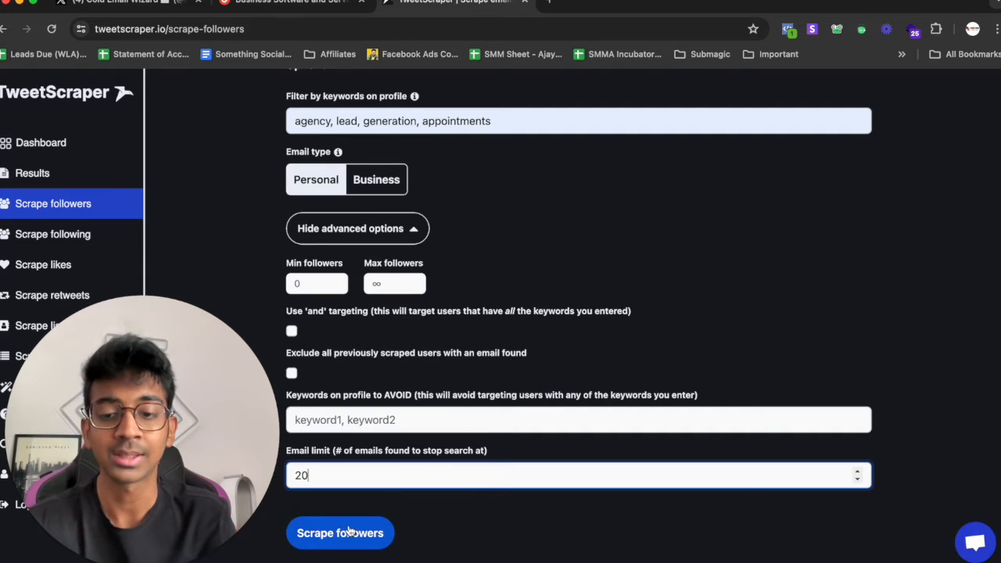
left_click(339, 533)
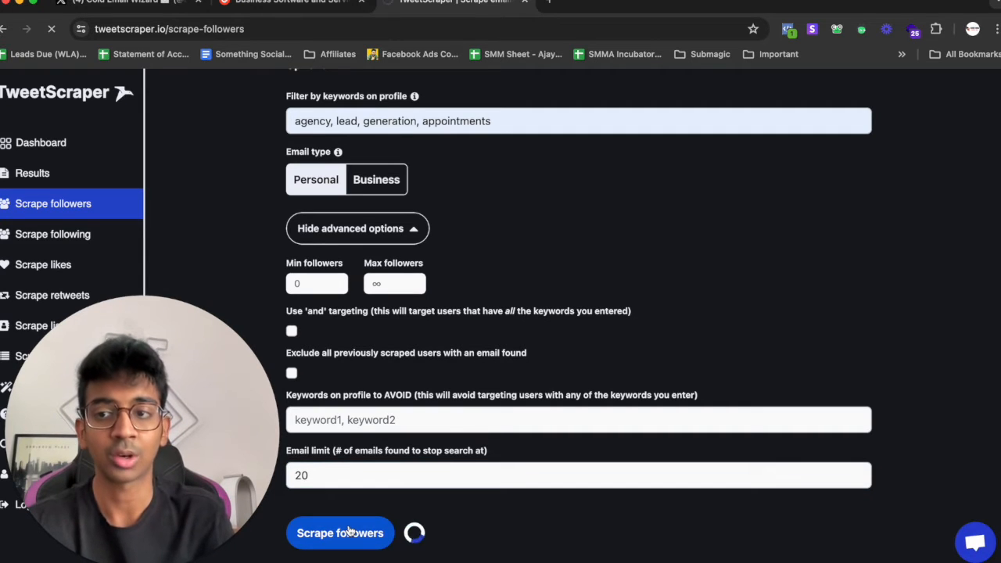
left_click(340, 532)
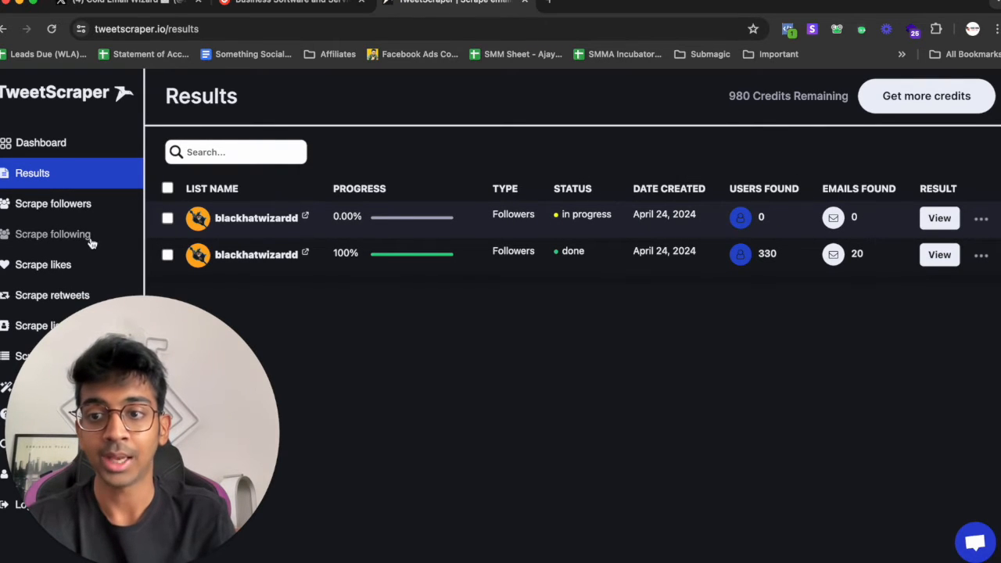
mouse_move(67, 295)
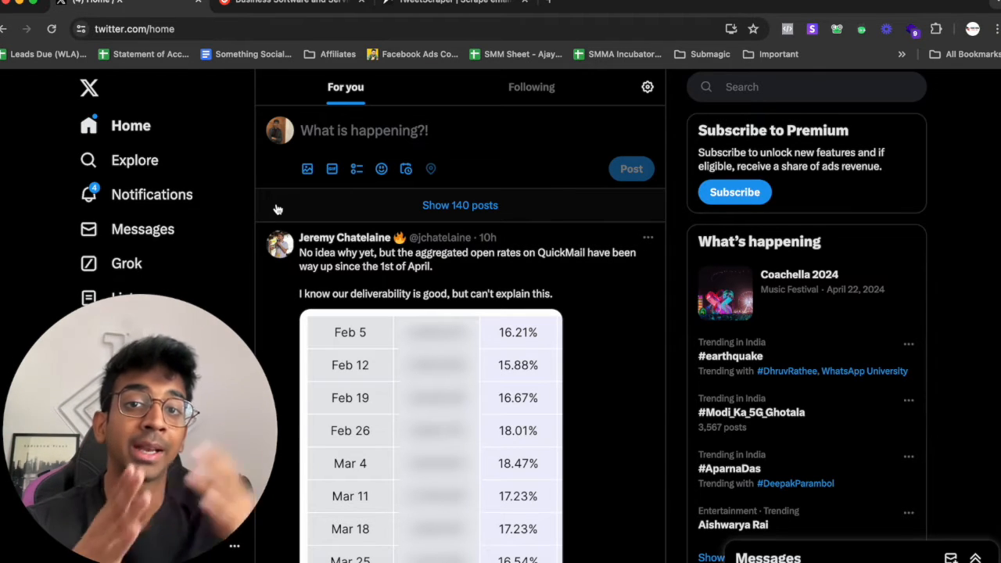
mouse_move(798, 73)
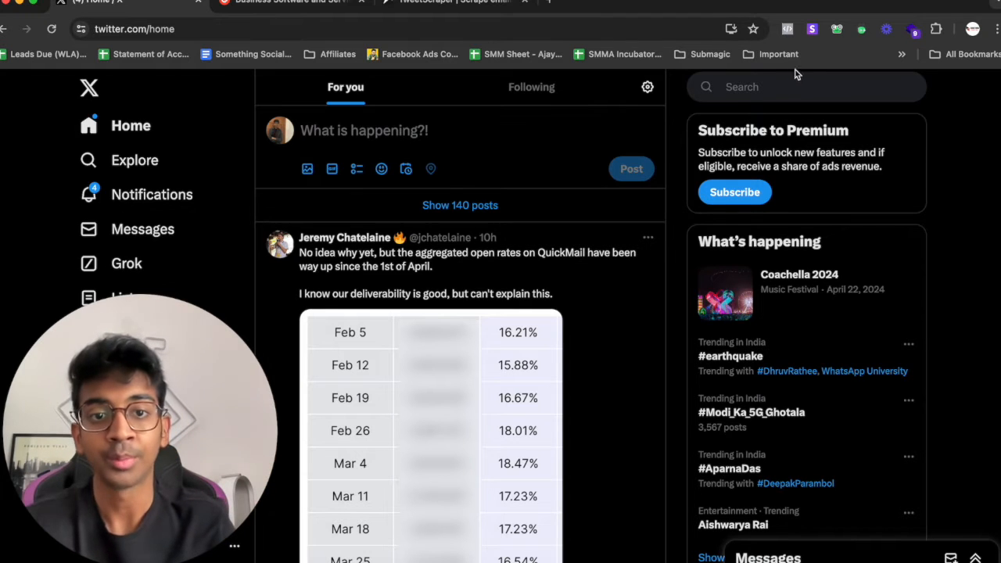
- Search X for 'cold email' and read replies on Alex Berman's 150+ domains post
type("col")
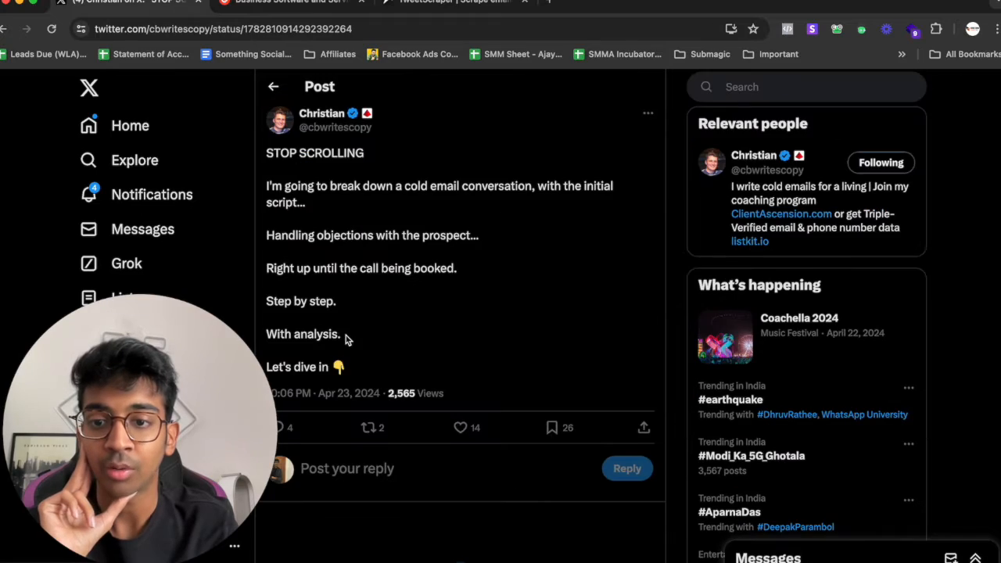
scroll("down", 3)
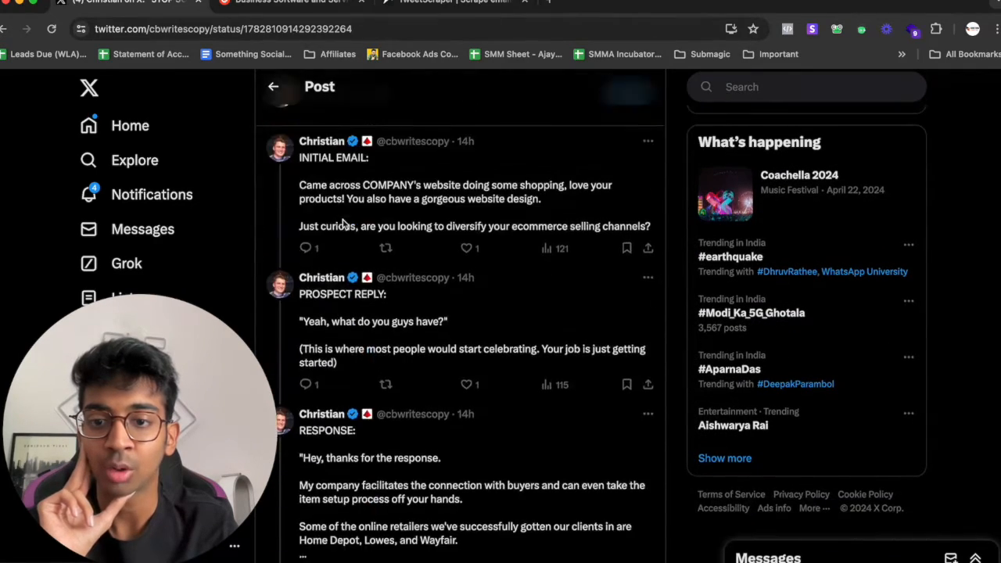
scroll("down", 3)
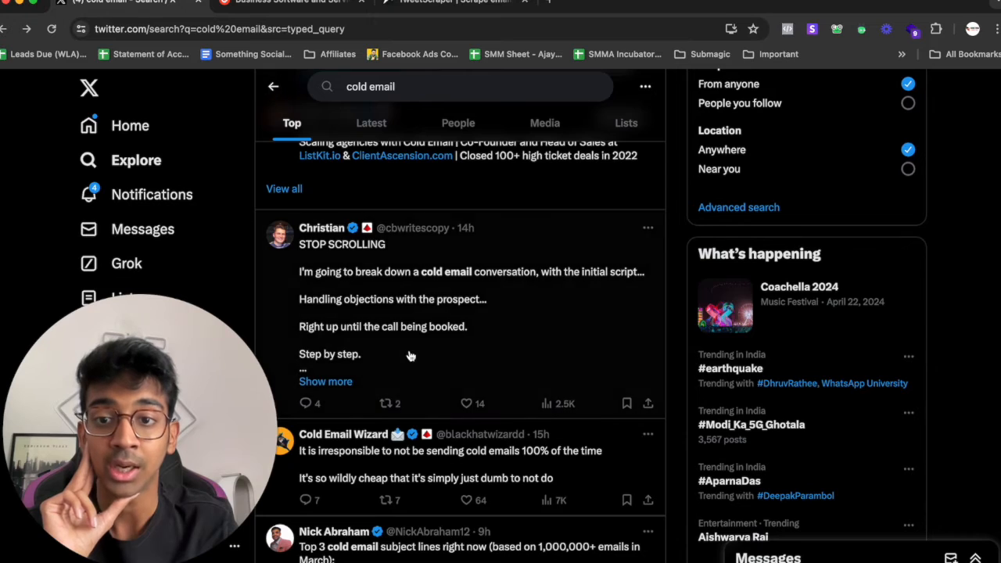
scroll("down", 3)
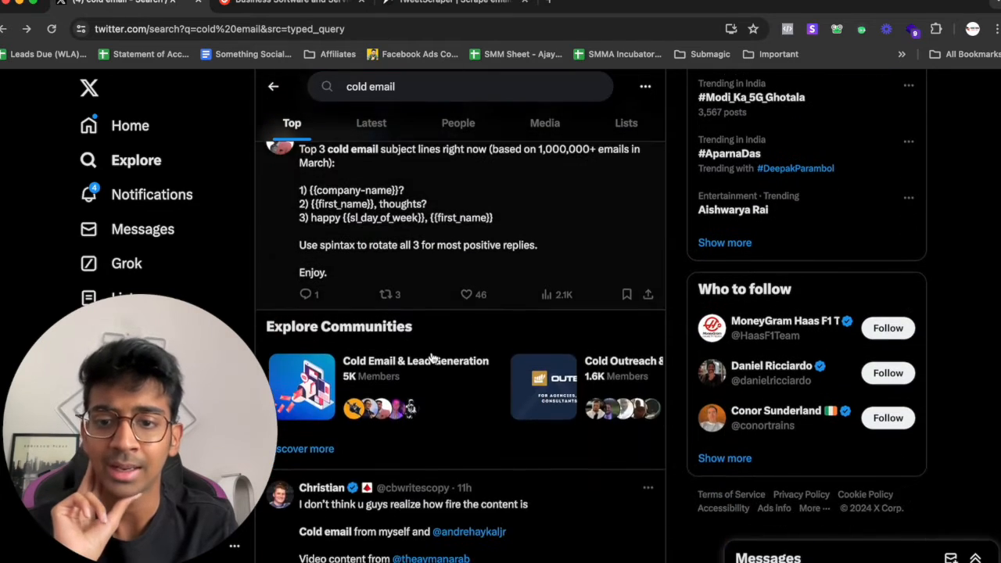
scroll("down", 3)
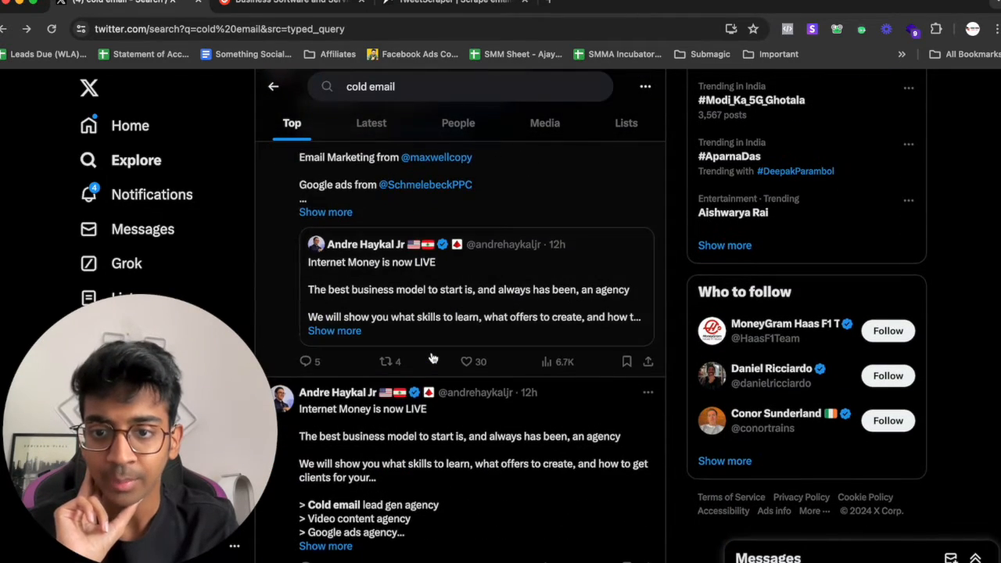
scroll("down", 3)
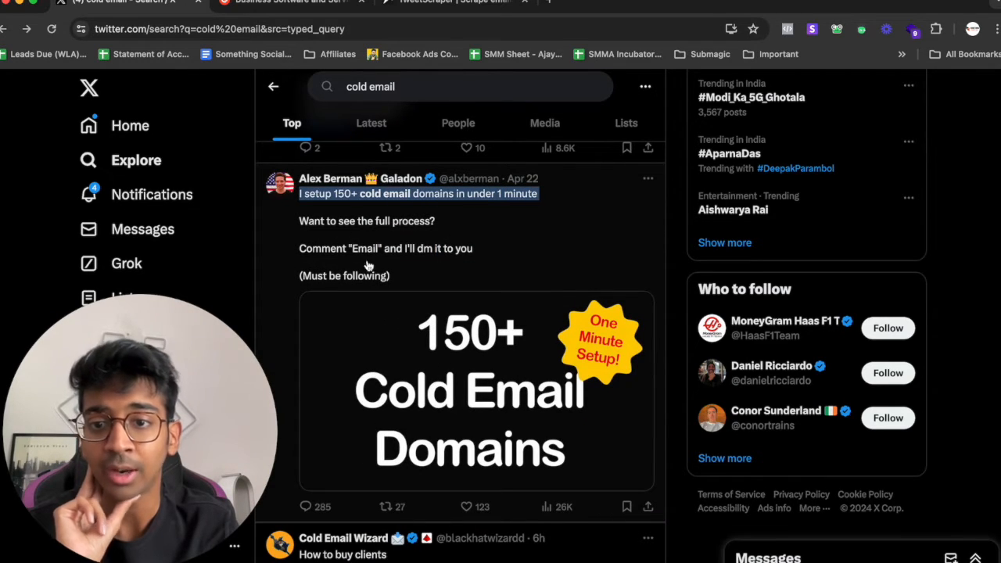
scroll("down", 3)
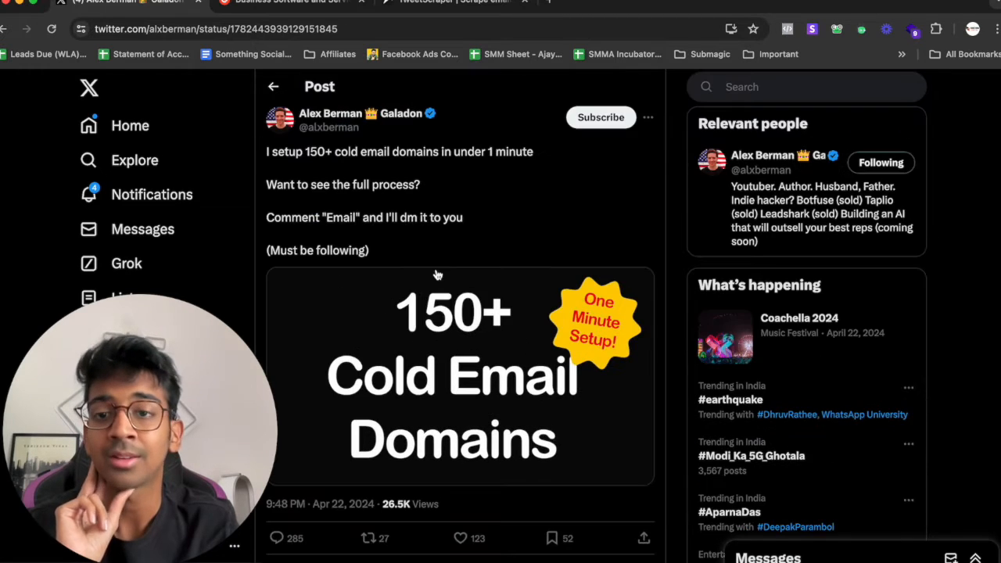
scroll("down", 3)
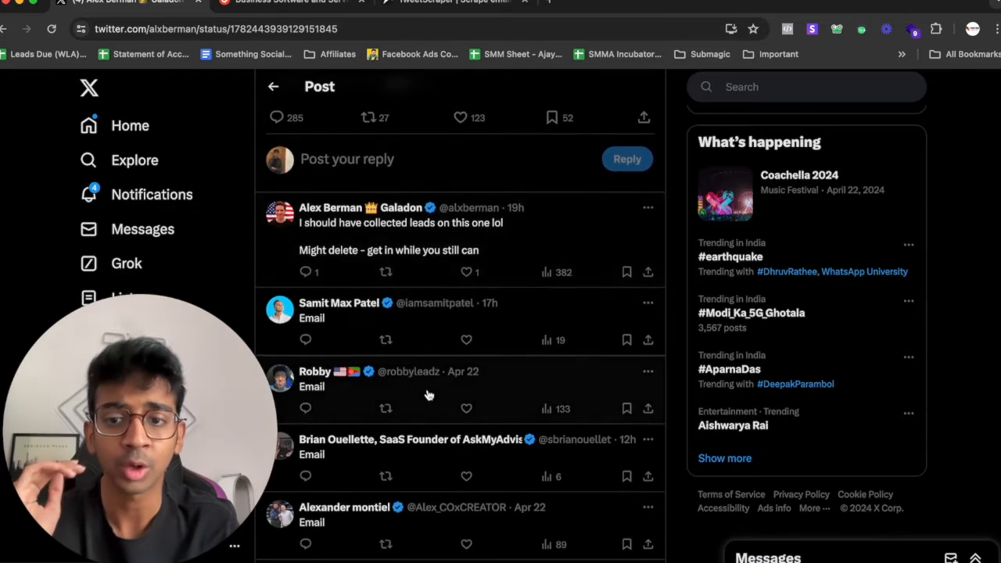
scroll("down", 3)
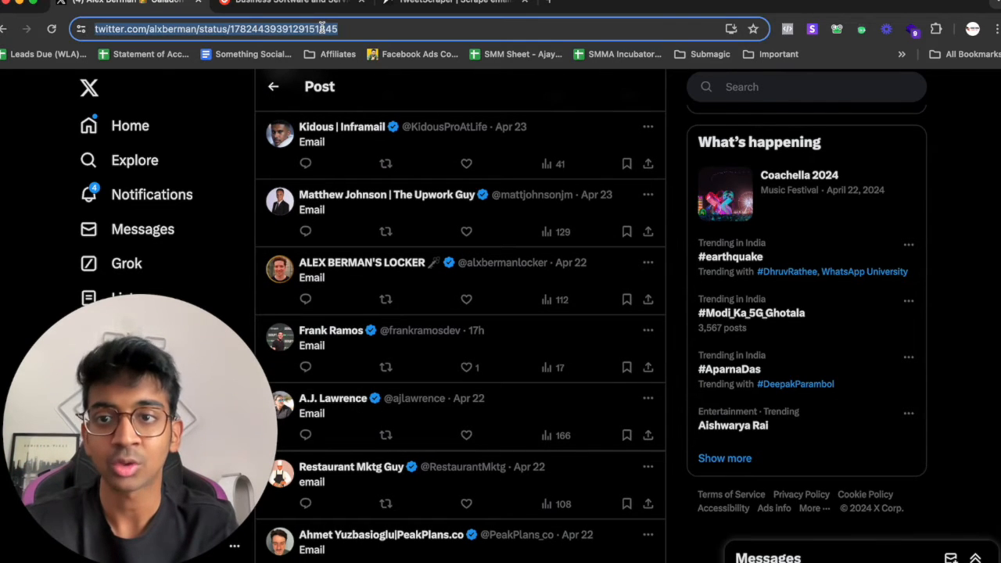
- Confirm both blackhatwizardd scrapes found 20 emails, revisit the X replies, then open G2
left_click(454, 3)
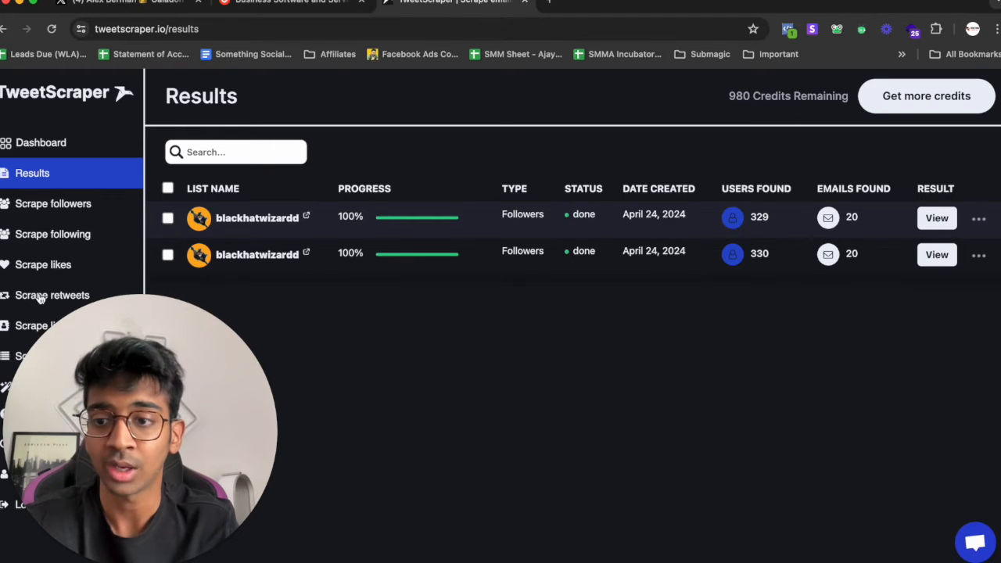
left_click(52, 295)
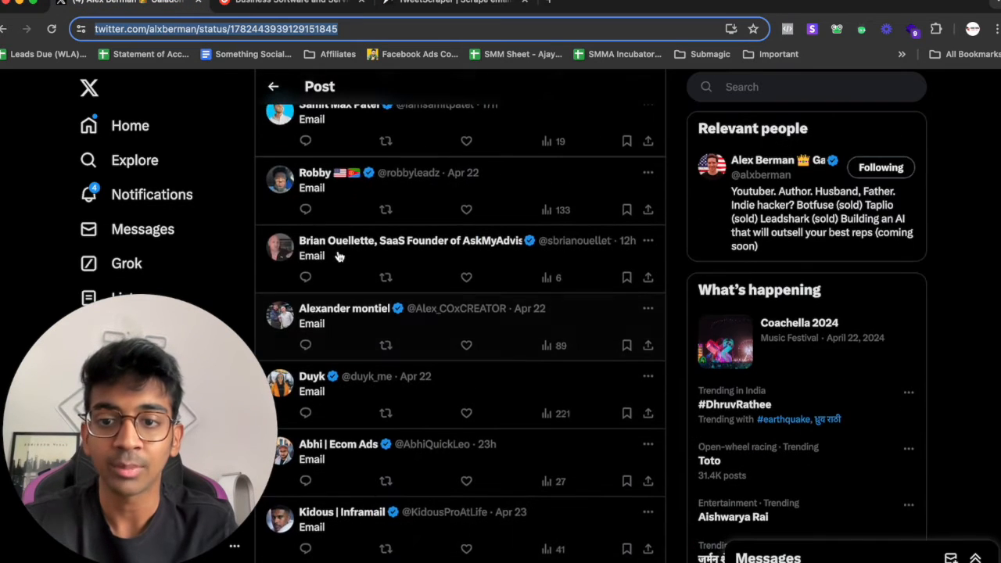
scroll("down", 3)
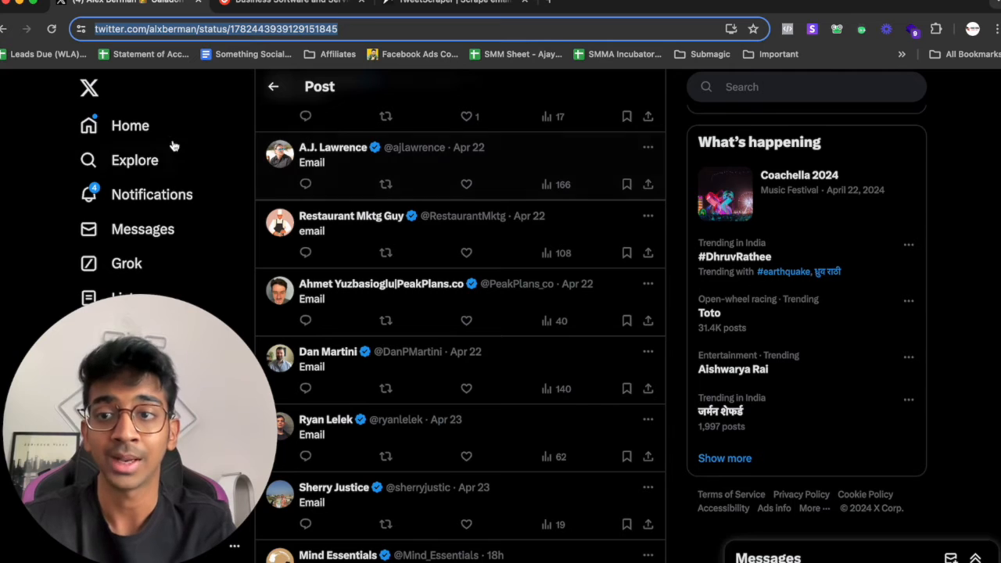
left_click(289, 3)
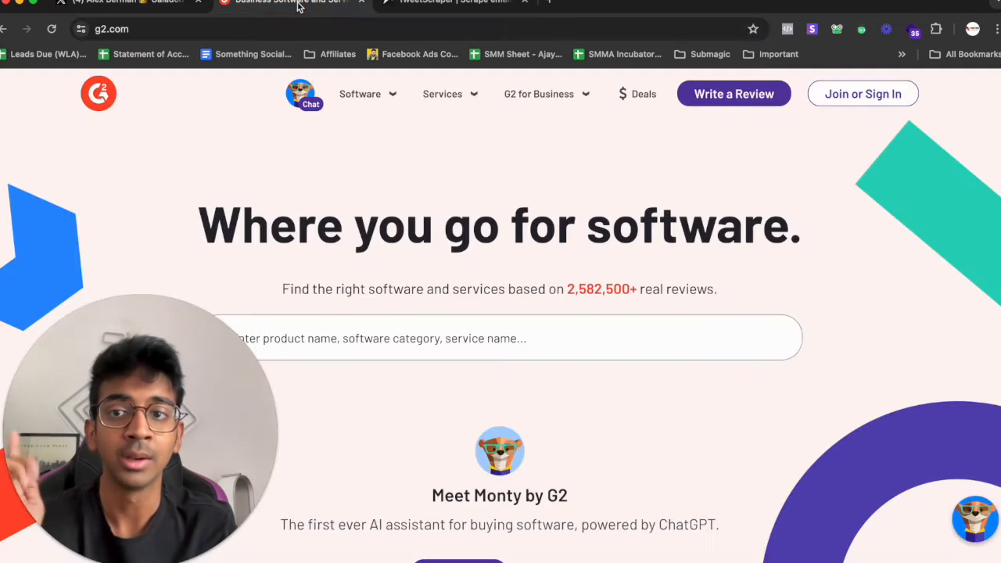
- Search G2 for 'cold email' software, listing 93 products led by Saleshandy and Mailshake
left_click(360, 94)
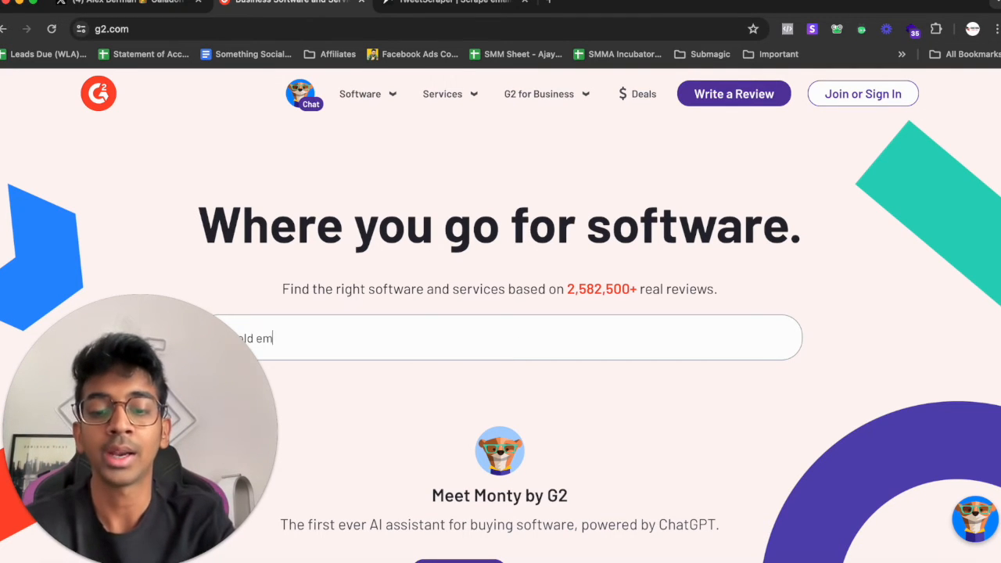
type("cold email")
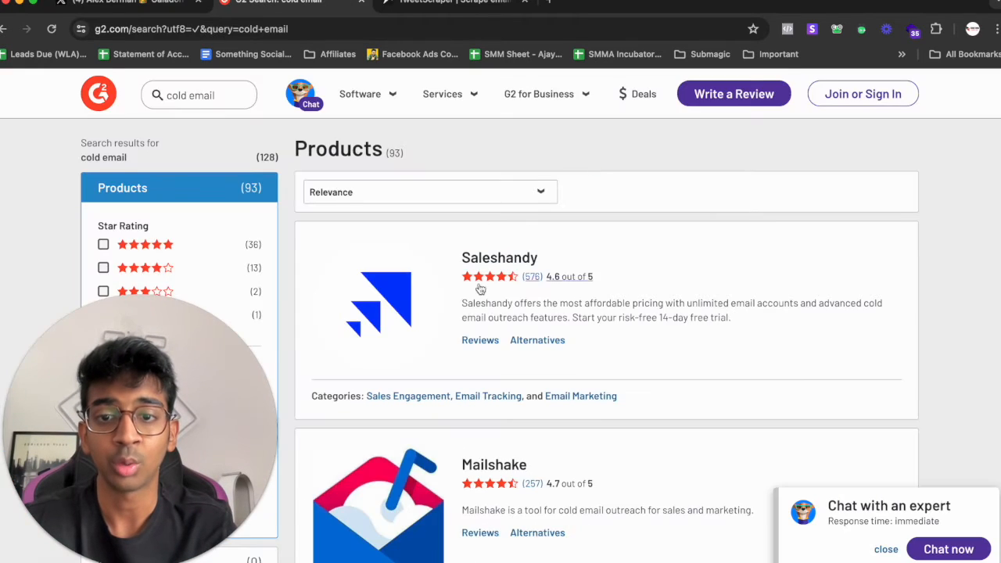
- Browse G2 cold email results like Lyne.ai, ConvertLoop and ListKit, and open a new tab
scroll("down", 3)
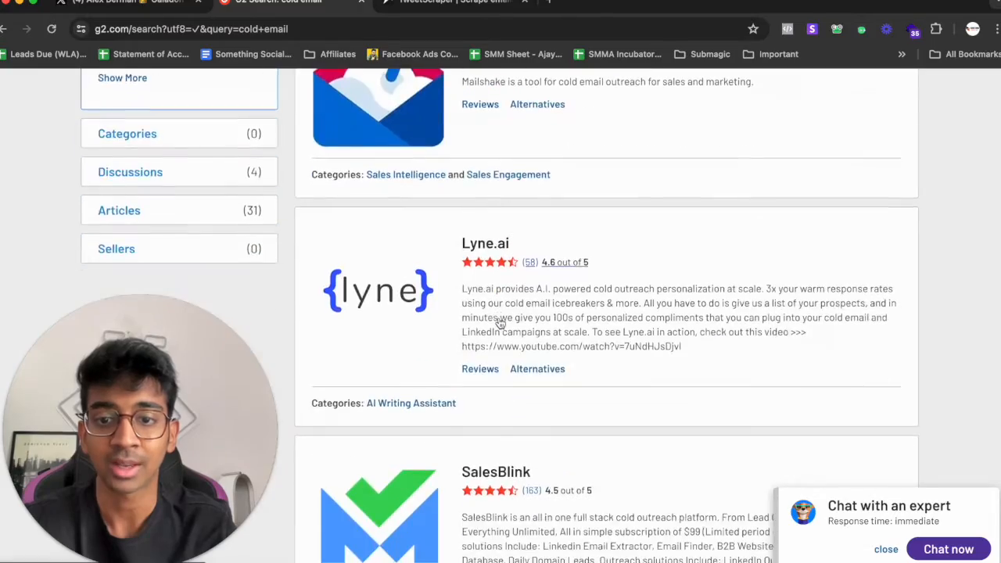
scroll("down", 3)
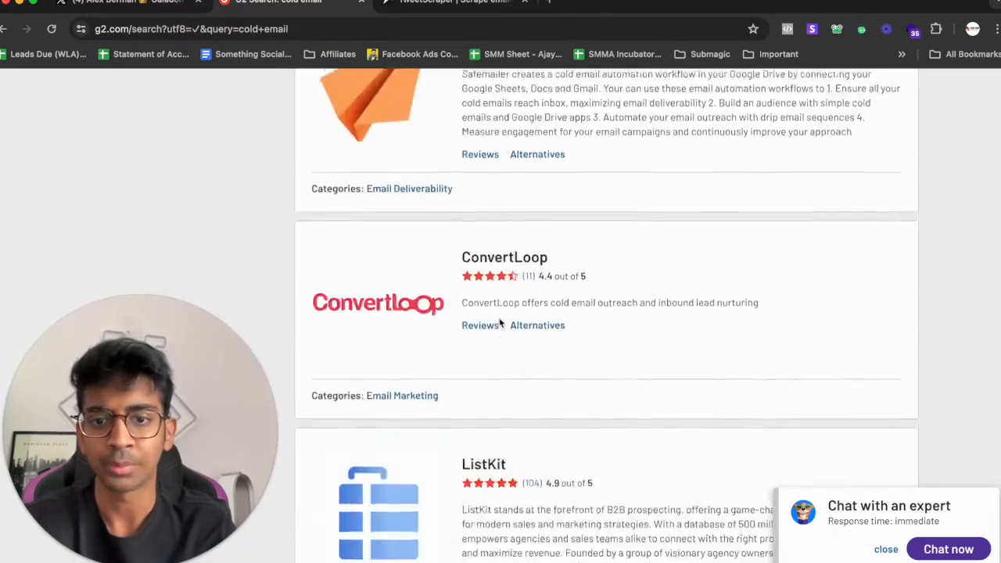
scroll("down", 3)
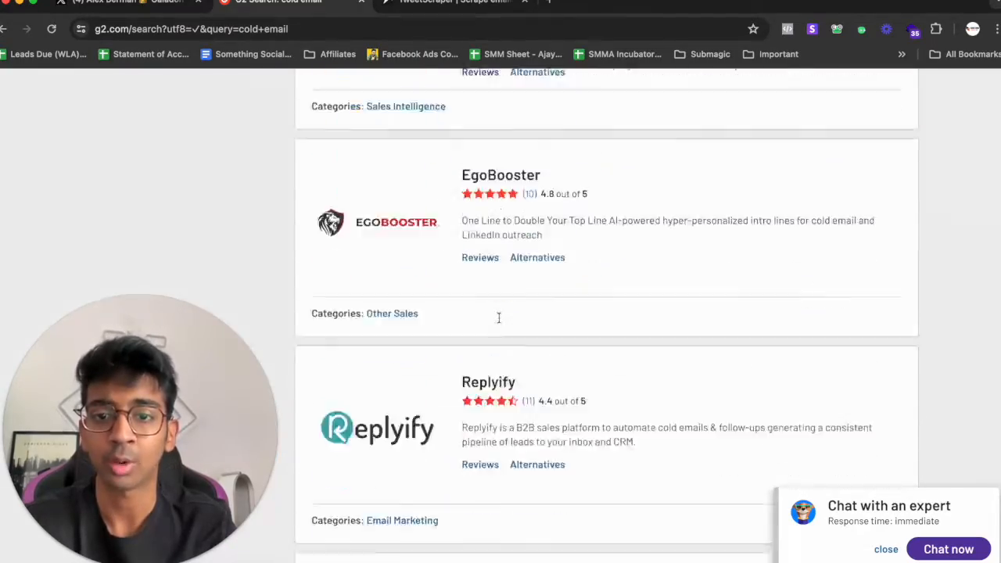
scroll("down", 3)
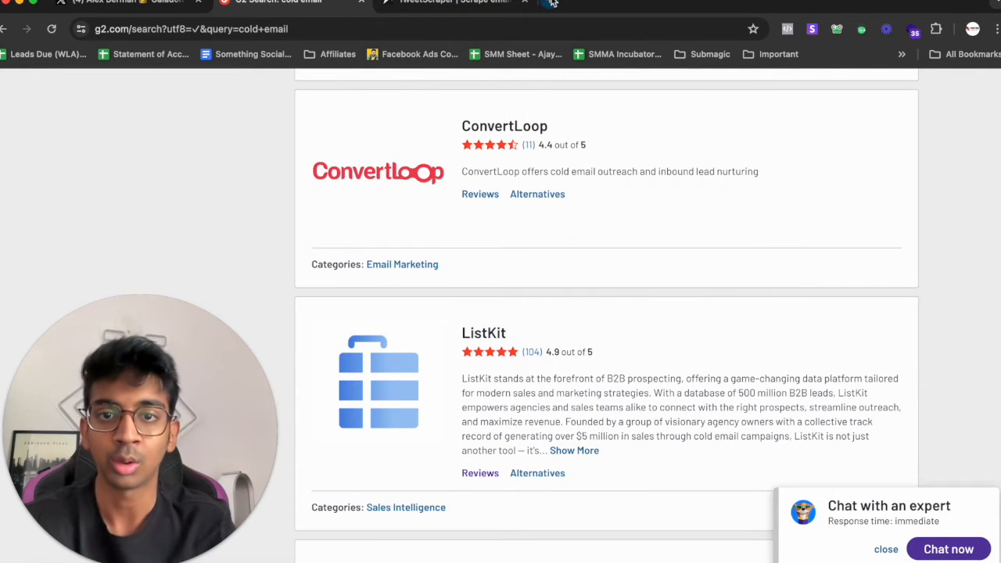
left_click(579, 2)
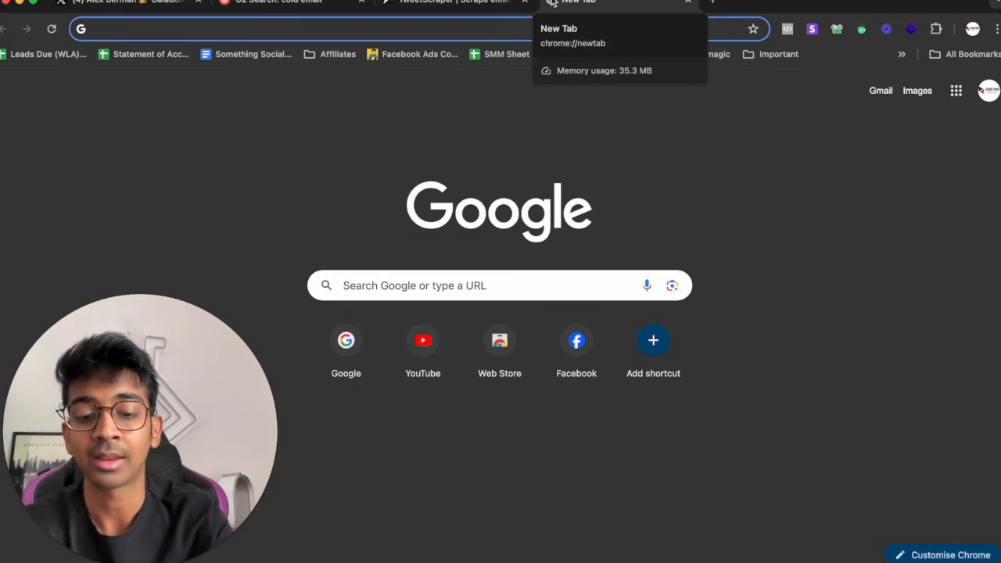
- Run a Google search for Instantly's founder from the address bar
type("instantly fo")
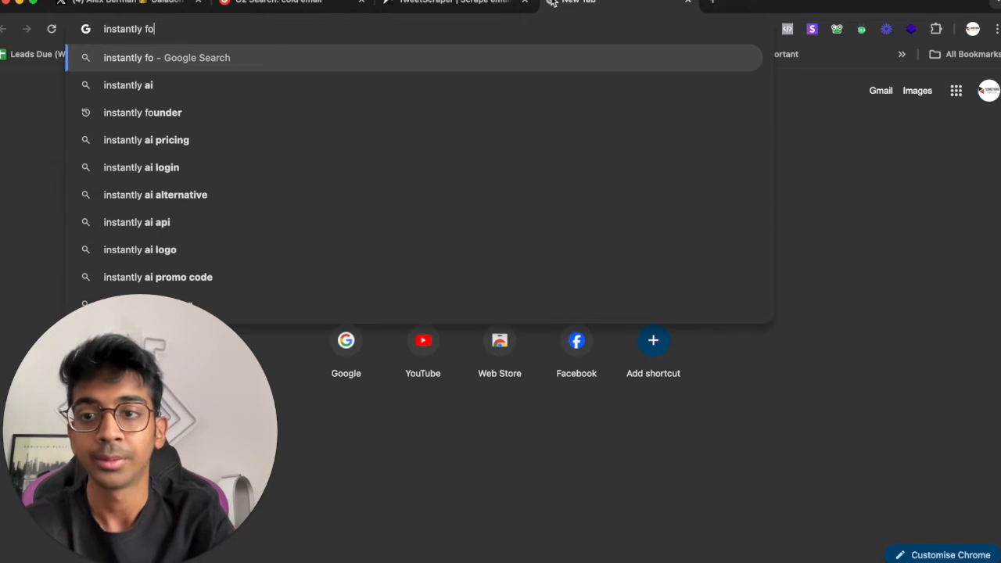
left_click(143, 112)
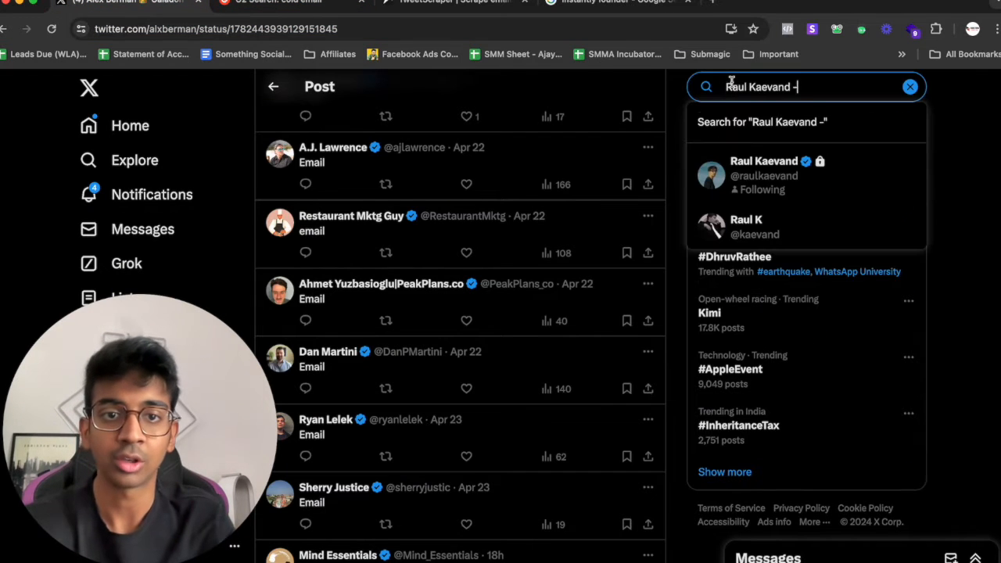
- Open Raul Kaevand's pinned 28-page lead-finding doc post, then return to TweetScraper
left_click(764, 175)
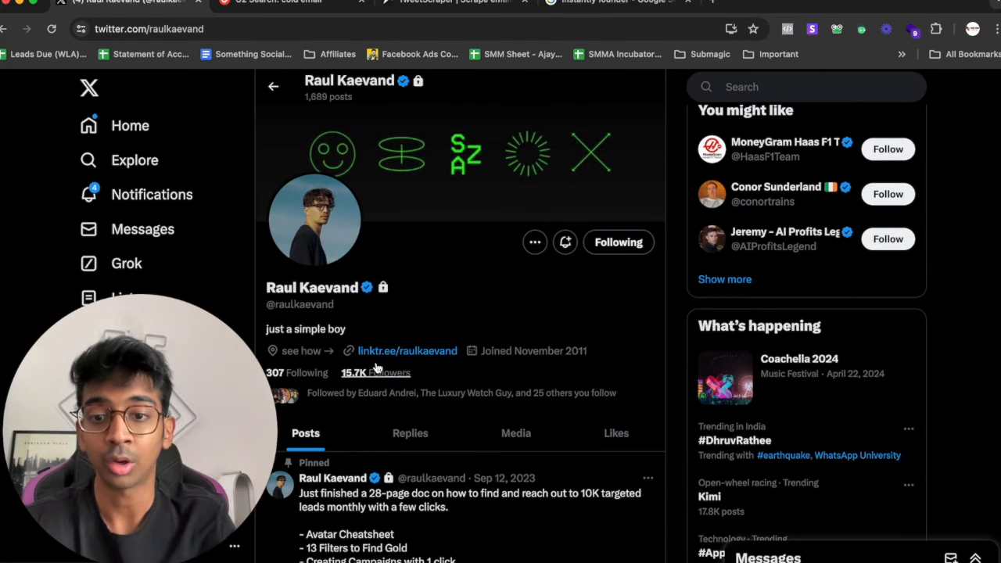
scroll("down", 3)
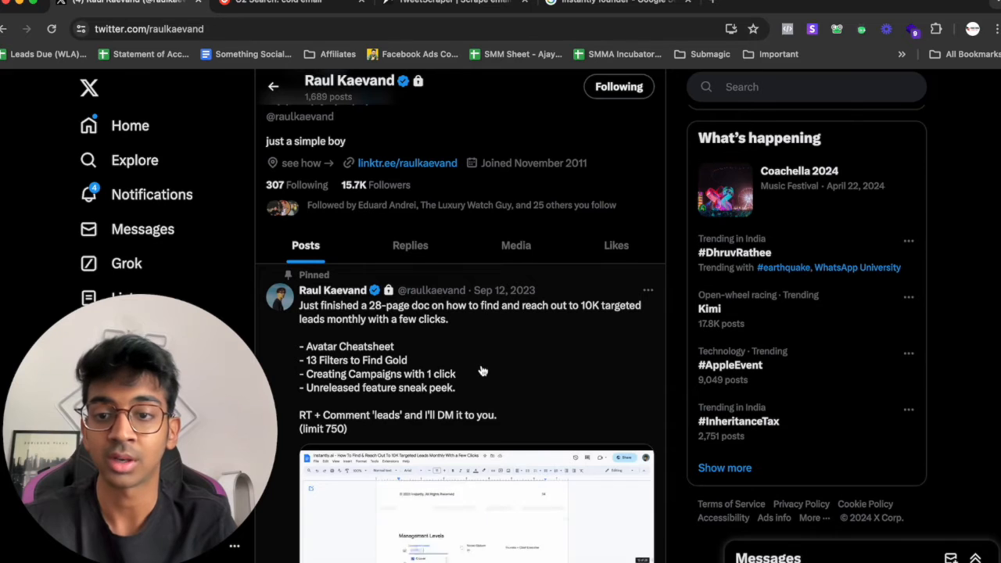
scroll("down", 3)
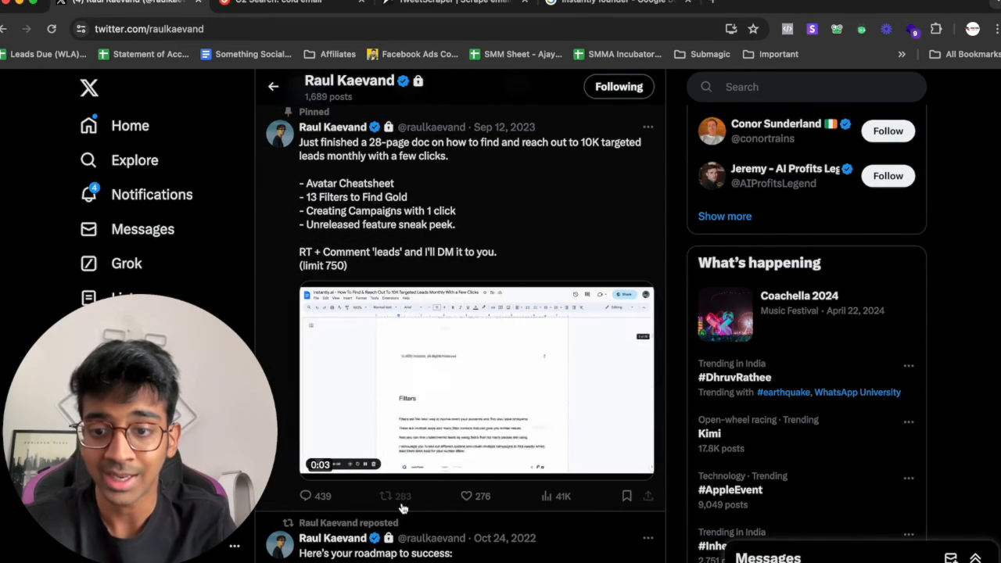
left_click(469, 156)
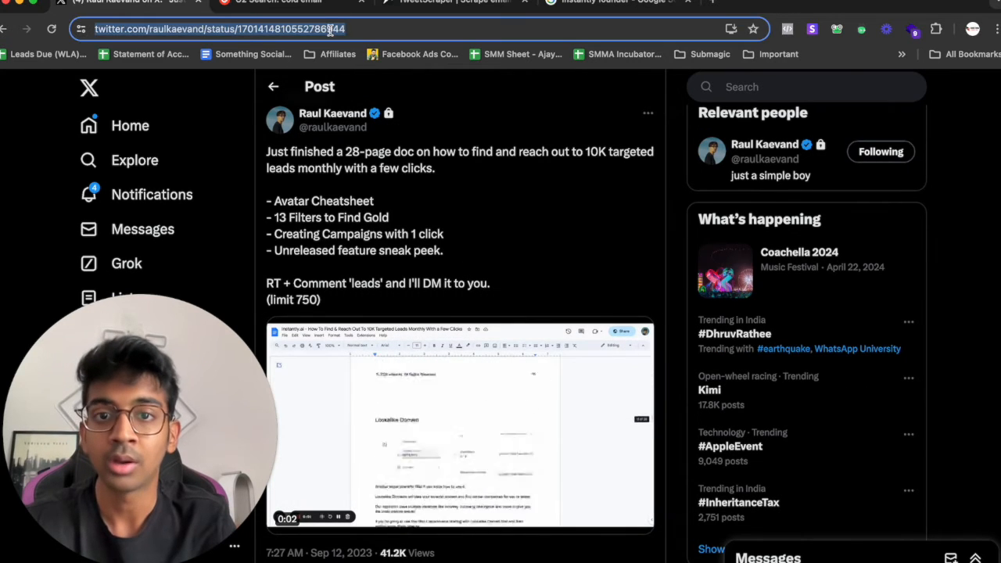
left_click(455, 3)
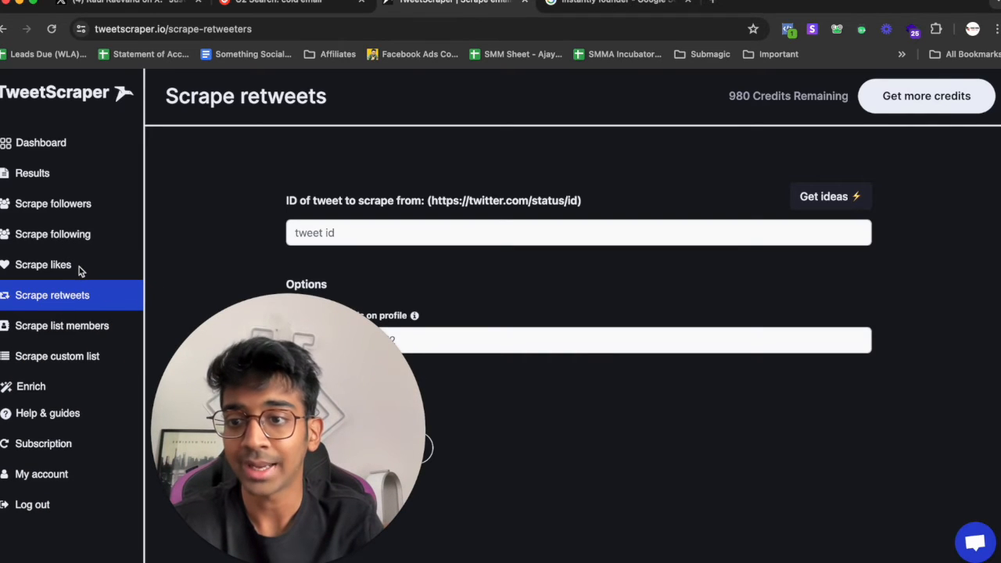
- Open Scrape likes, browse the post's 'leads' replies on X, and reopen scrape Results
left_click(43, 264)
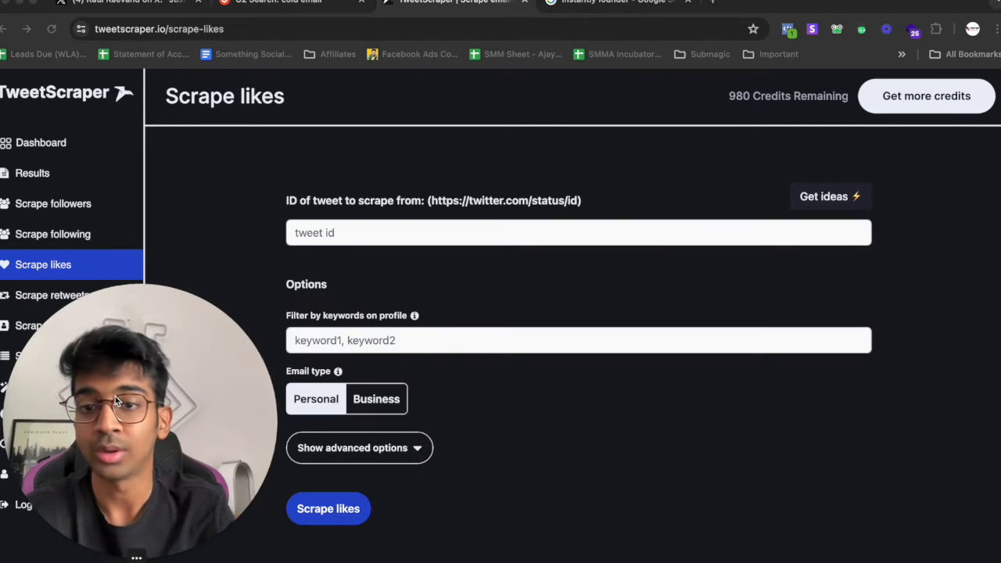
left_click(278, 2)
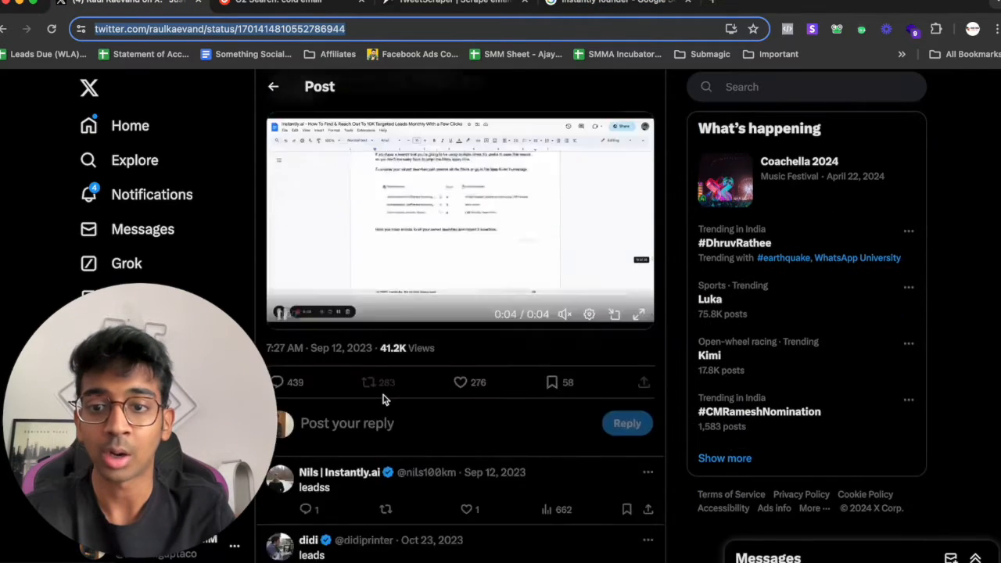
scroll("down", 3)
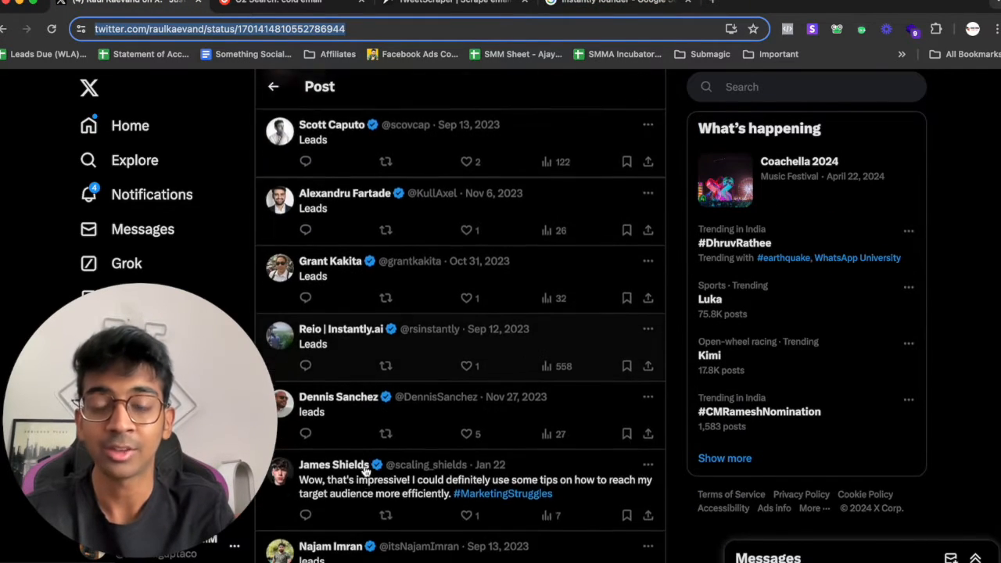
scroll("down", 3)
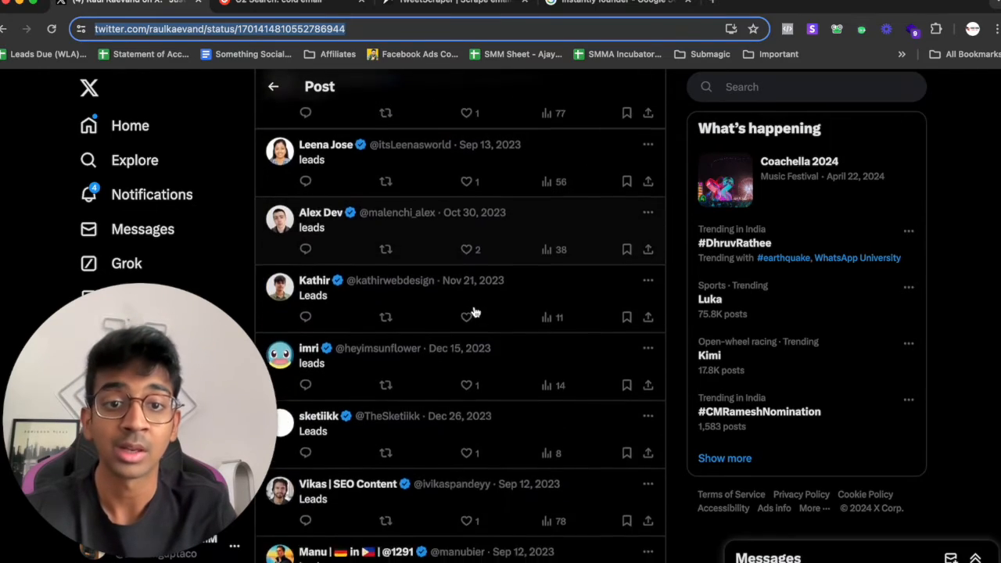
scroll("down", 3)
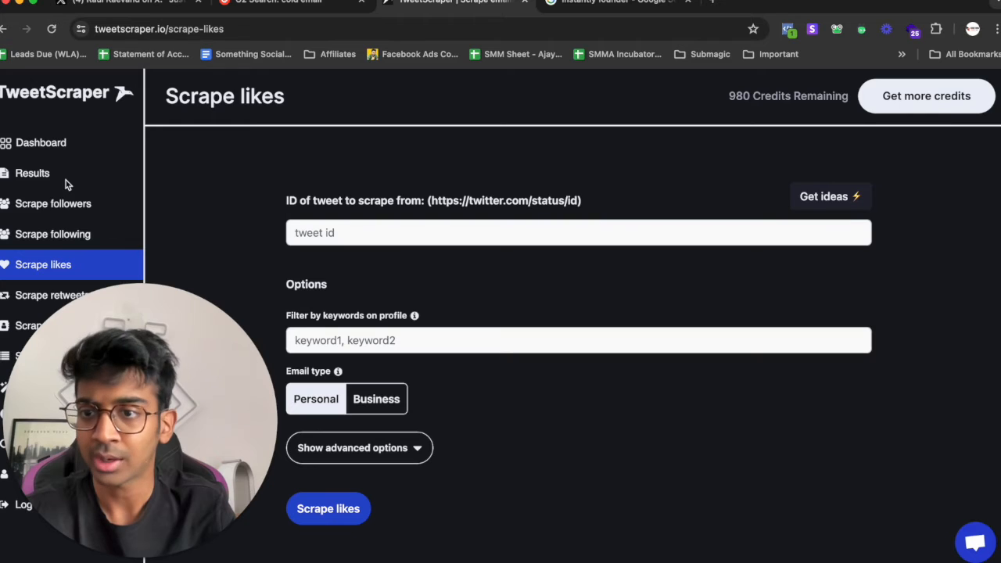
left_click(32, 173)
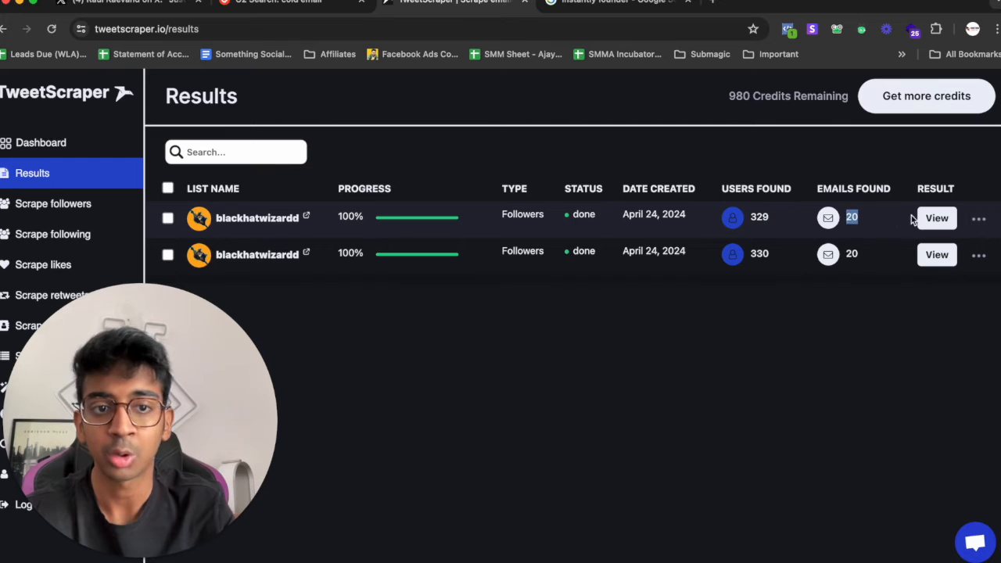
left_click(937, 218)
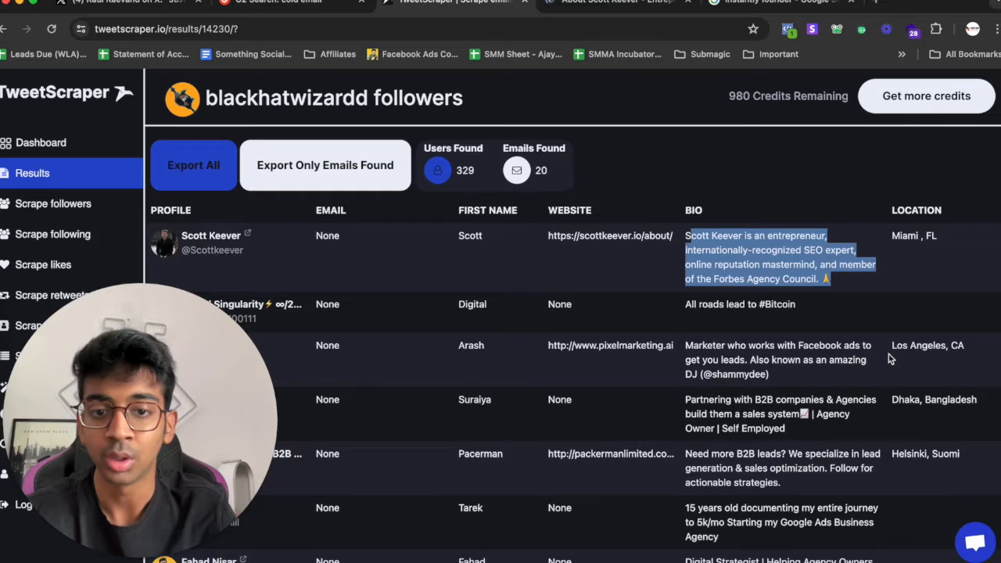
scroll("down", 3)
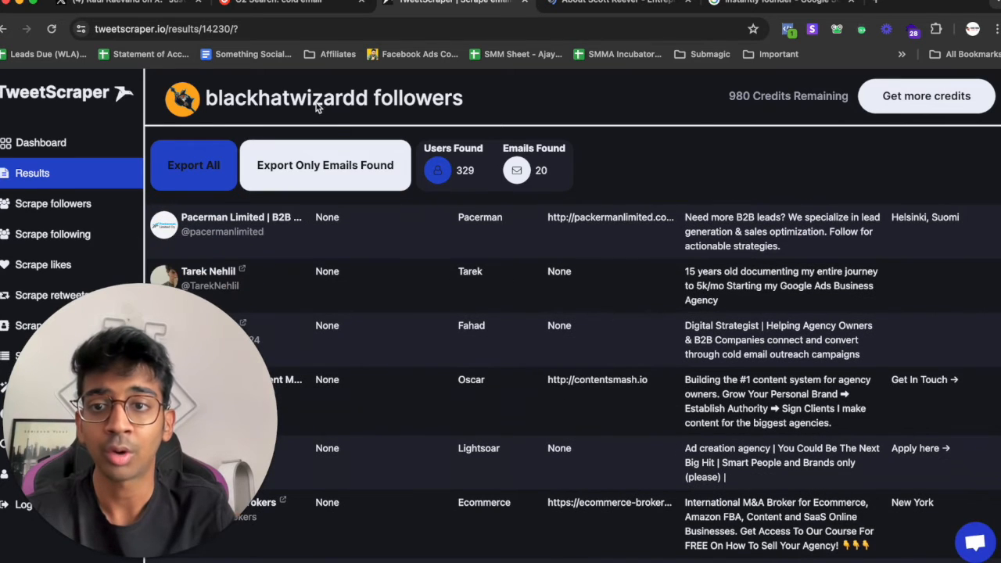
scroll("down", 3)
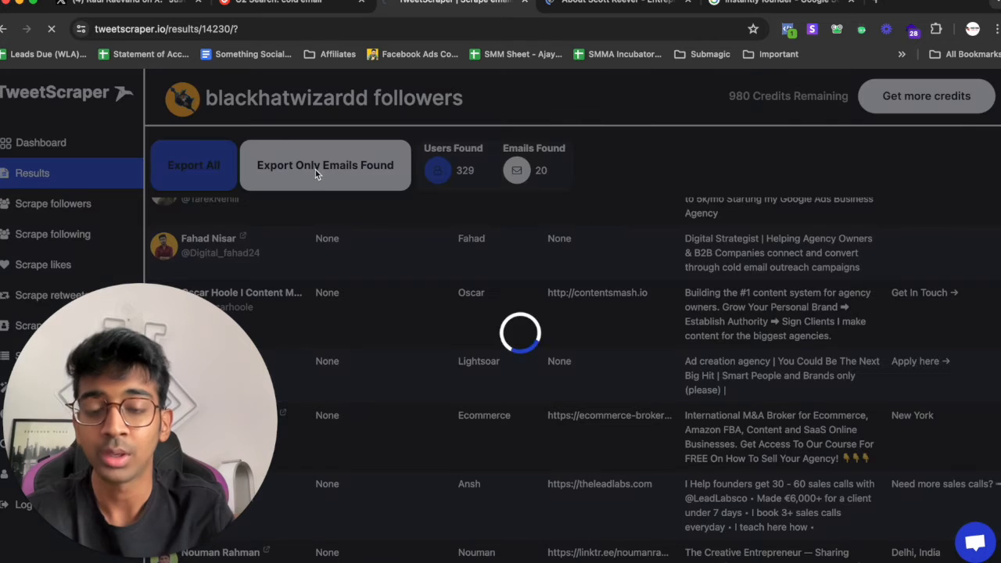
- Export only the blackhatwizardd followers whose emails were found
left_click(947, 29)
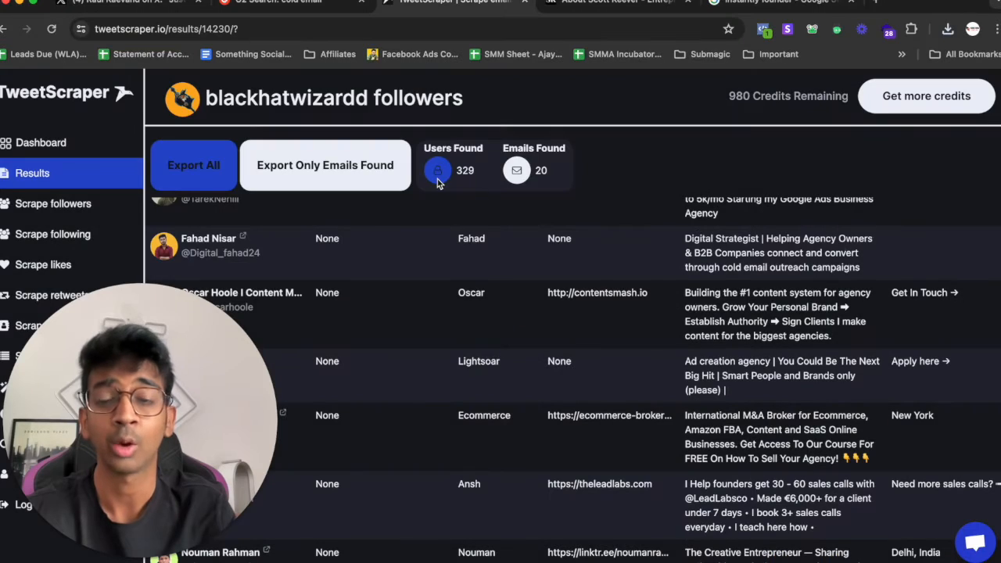
mouse_move(446, 245)
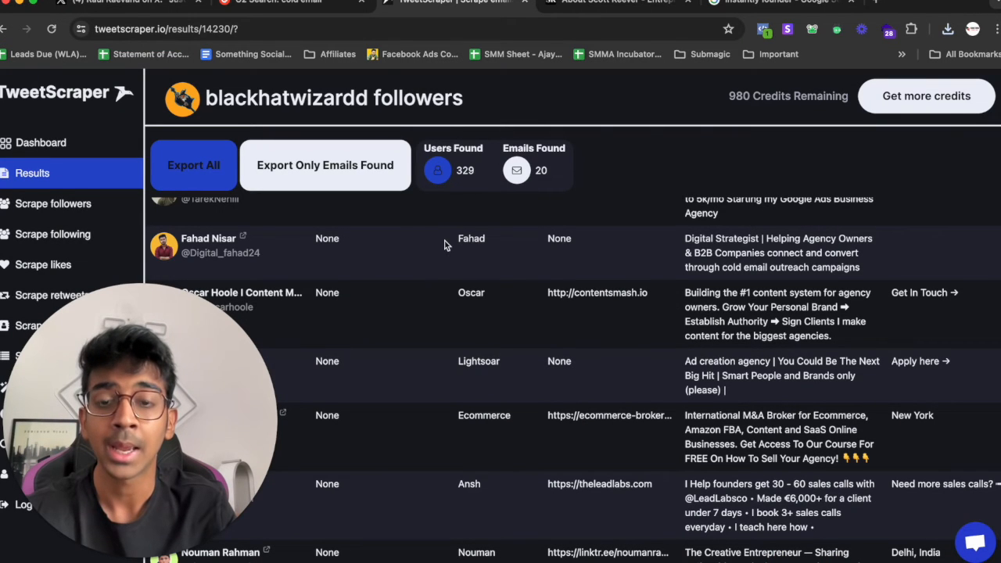
mouse_move(455, 264)
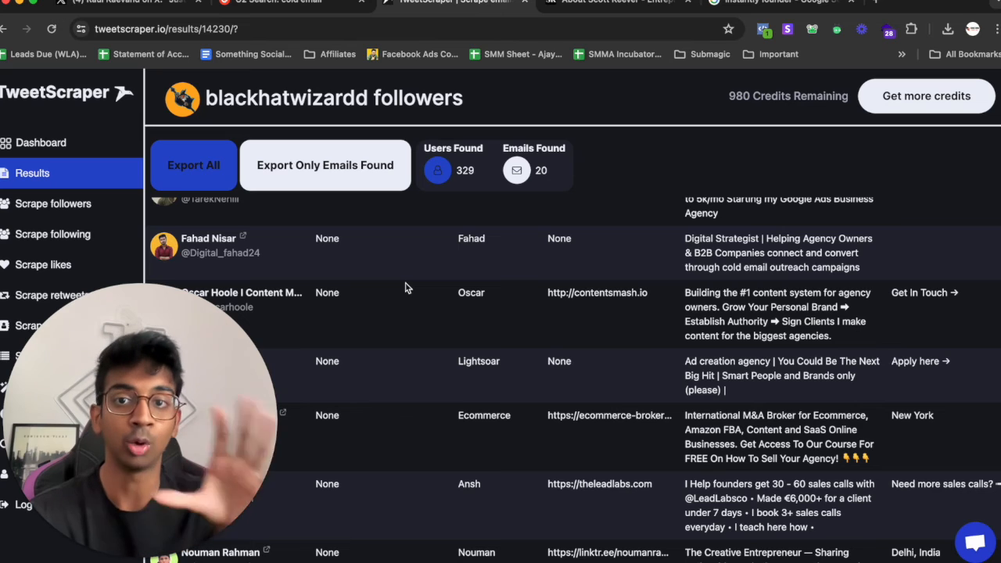
mouse_move(151, 211)
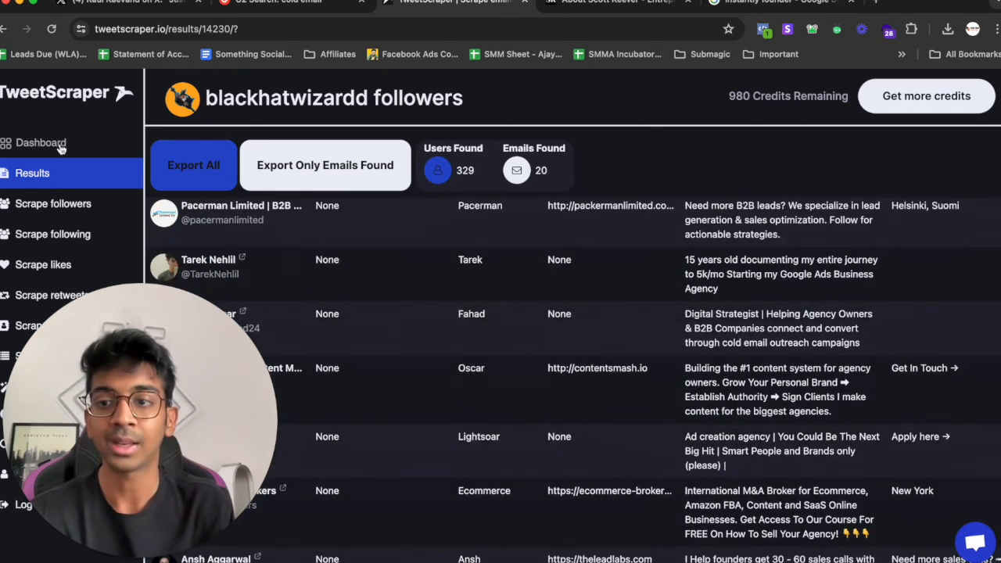
- Go to the dashboard and open the subscription plans showing Basic $49, Growth $99, Business $249
left_click(40, 143)
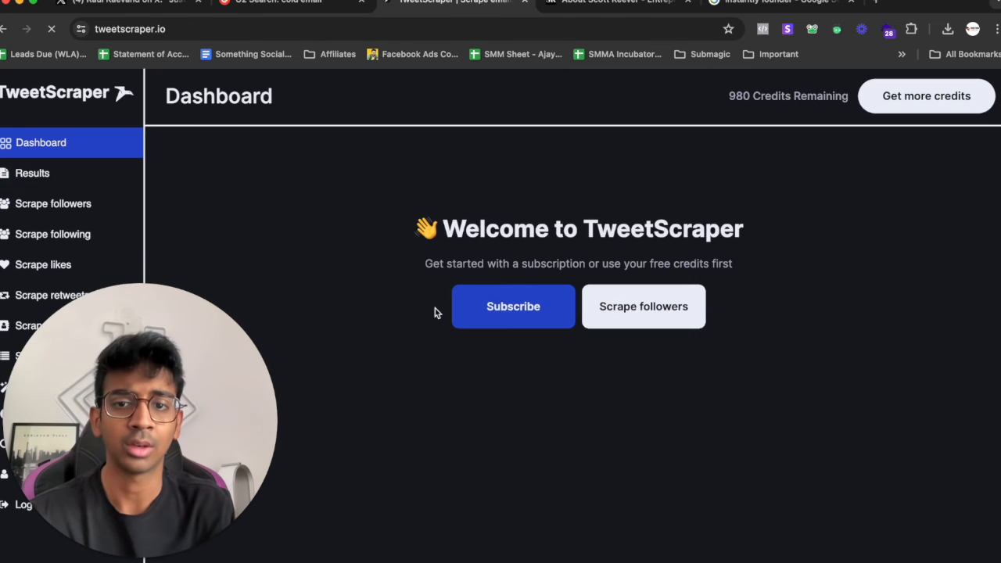
left_click(513, 306)
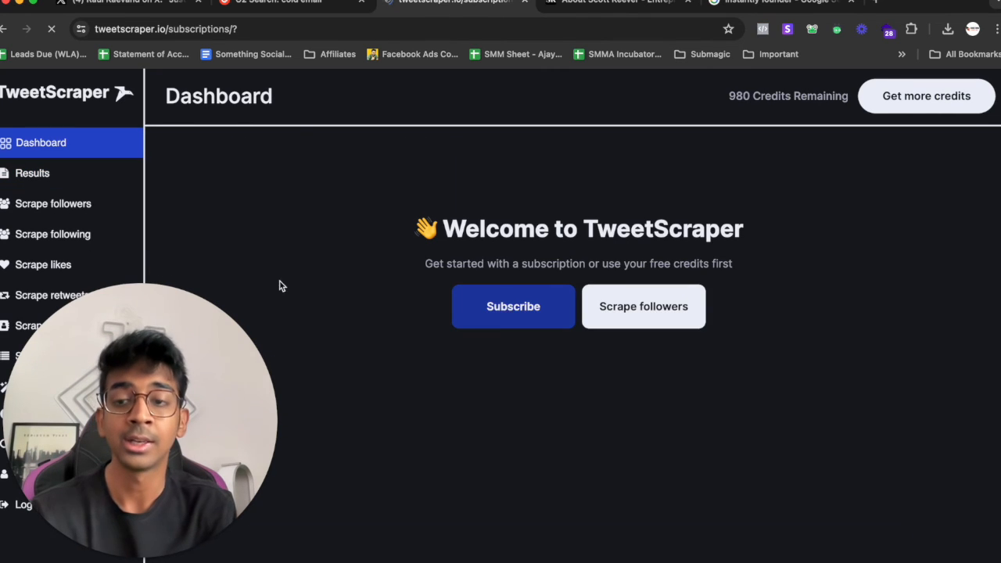
left_click(513, 306)
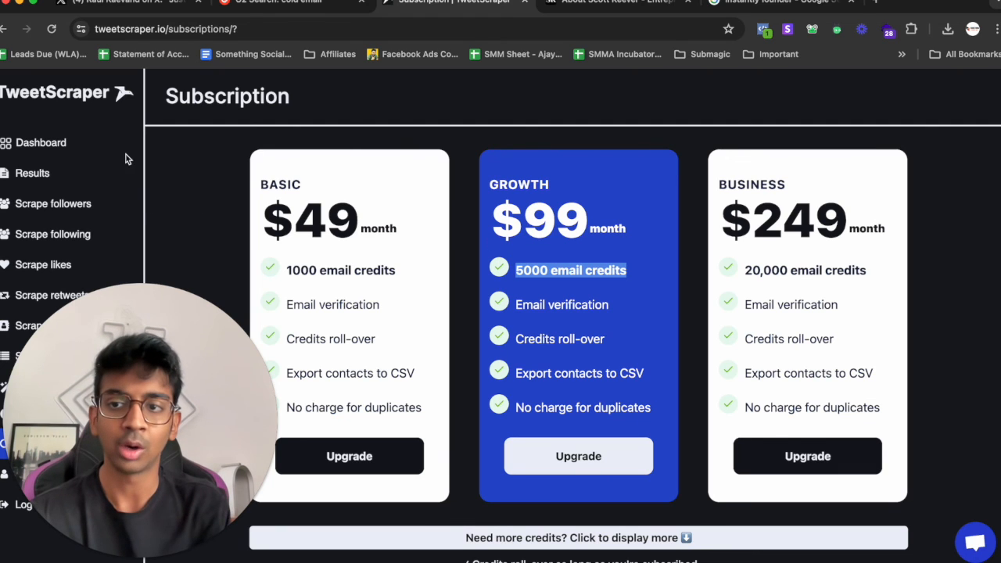
- Return to the welcome dashboard showing 980 credits remaining
left_click(40, 142)
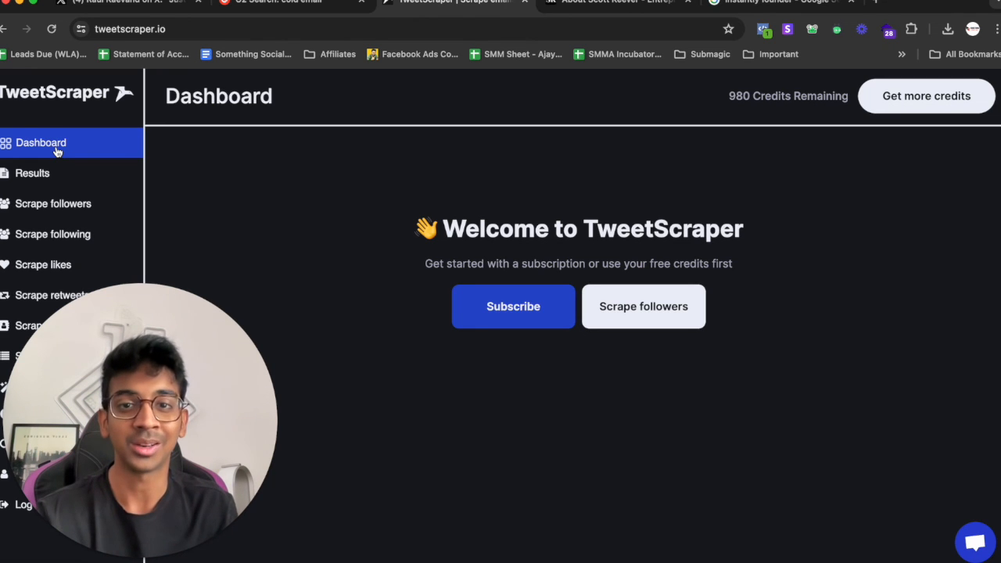
mouse_move(186, 198)
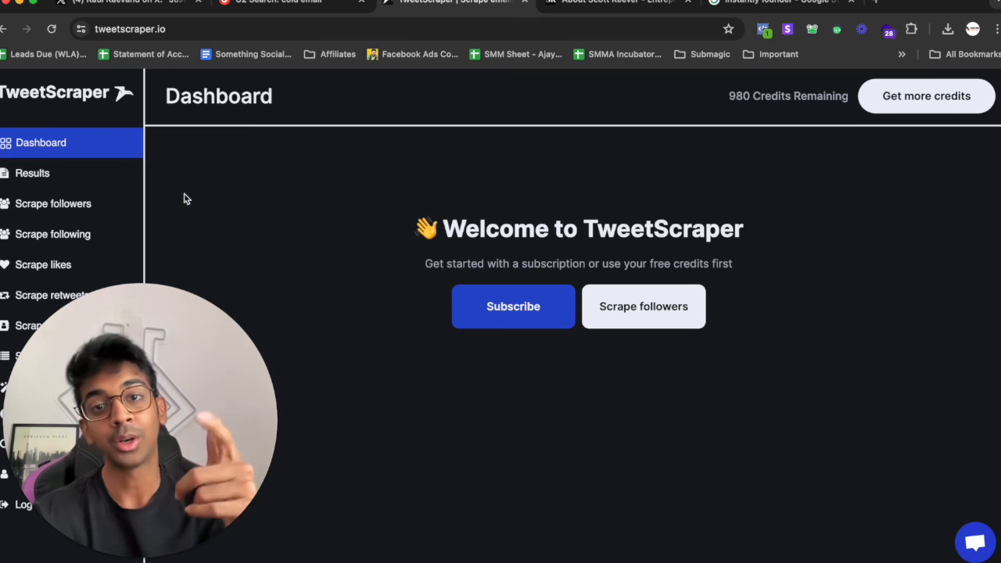